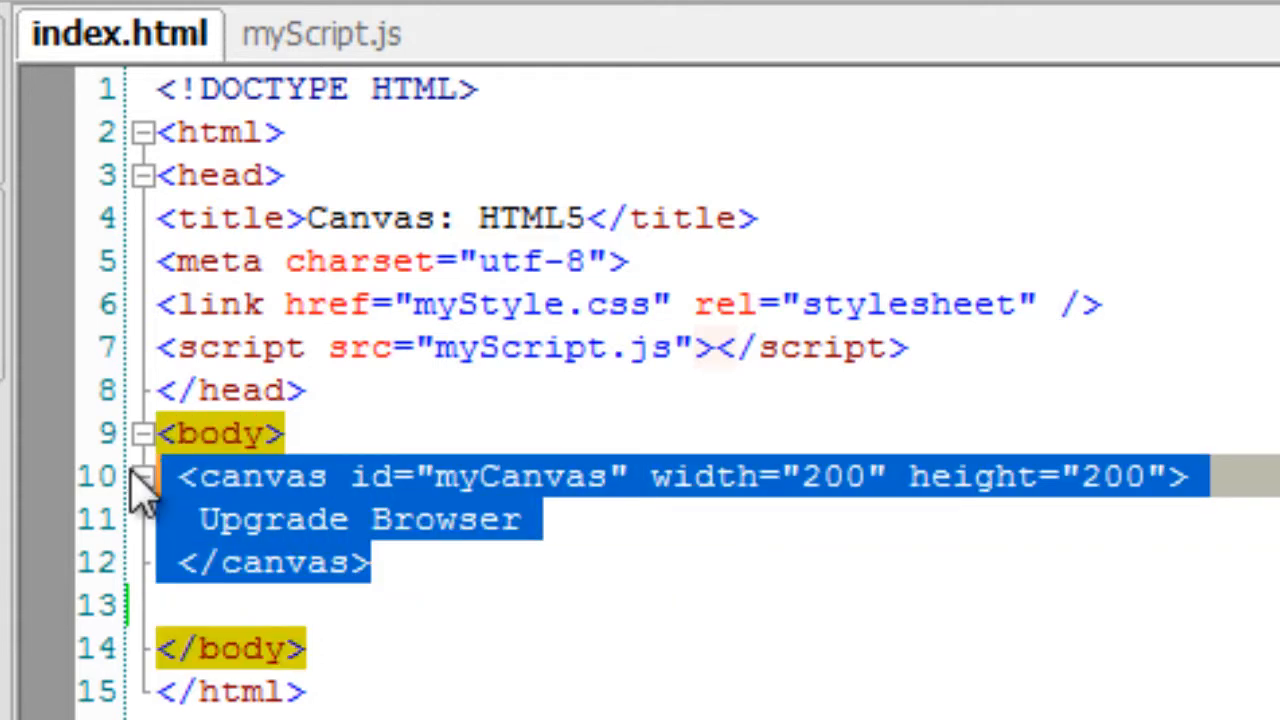
# Review the myCanvas markup and the 2px dotted black border in myStyle.css, then show myScript.js
pyautogui.doubleClick(520, 476)
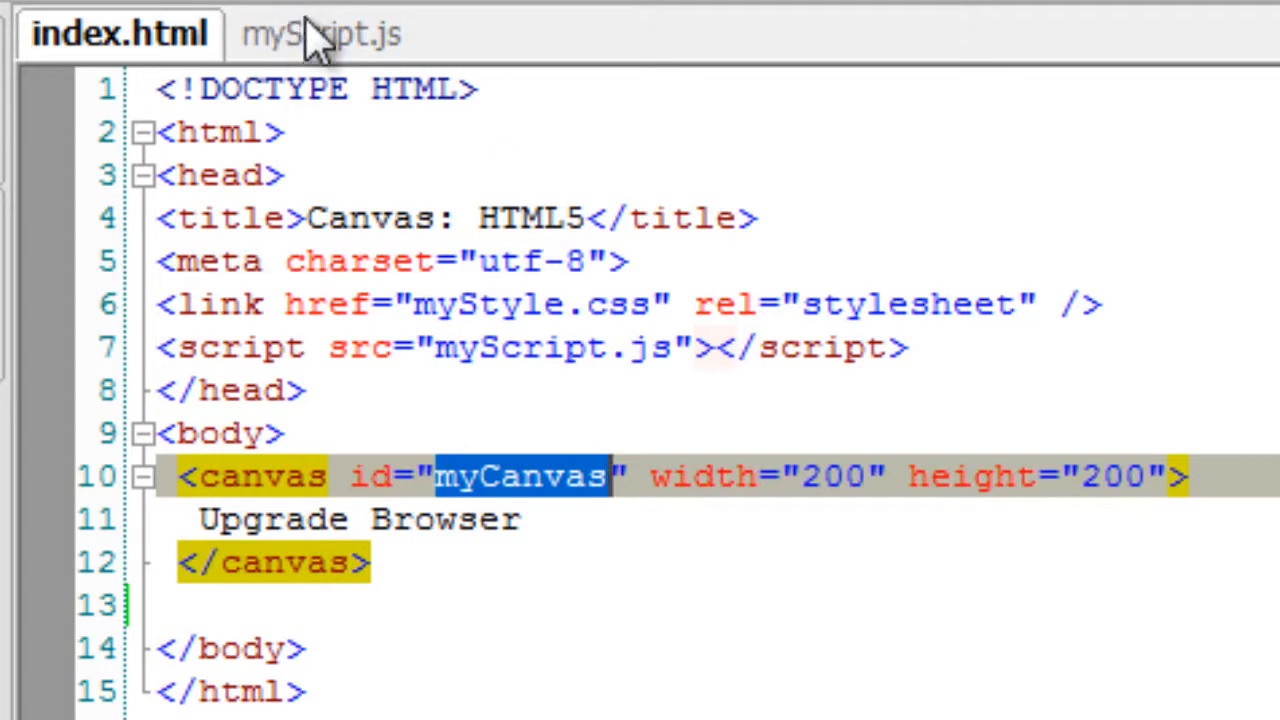
pyautogui.moveTo(285, 33)
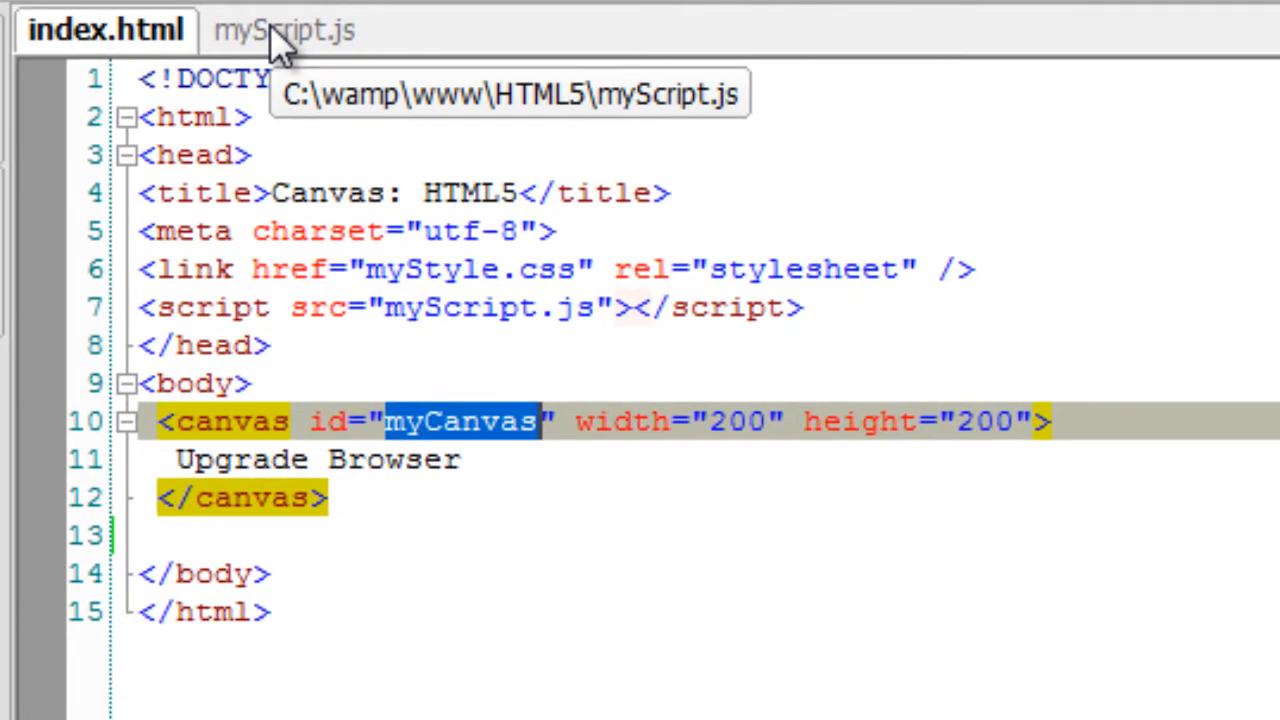
pyautogui.click(277, 30)
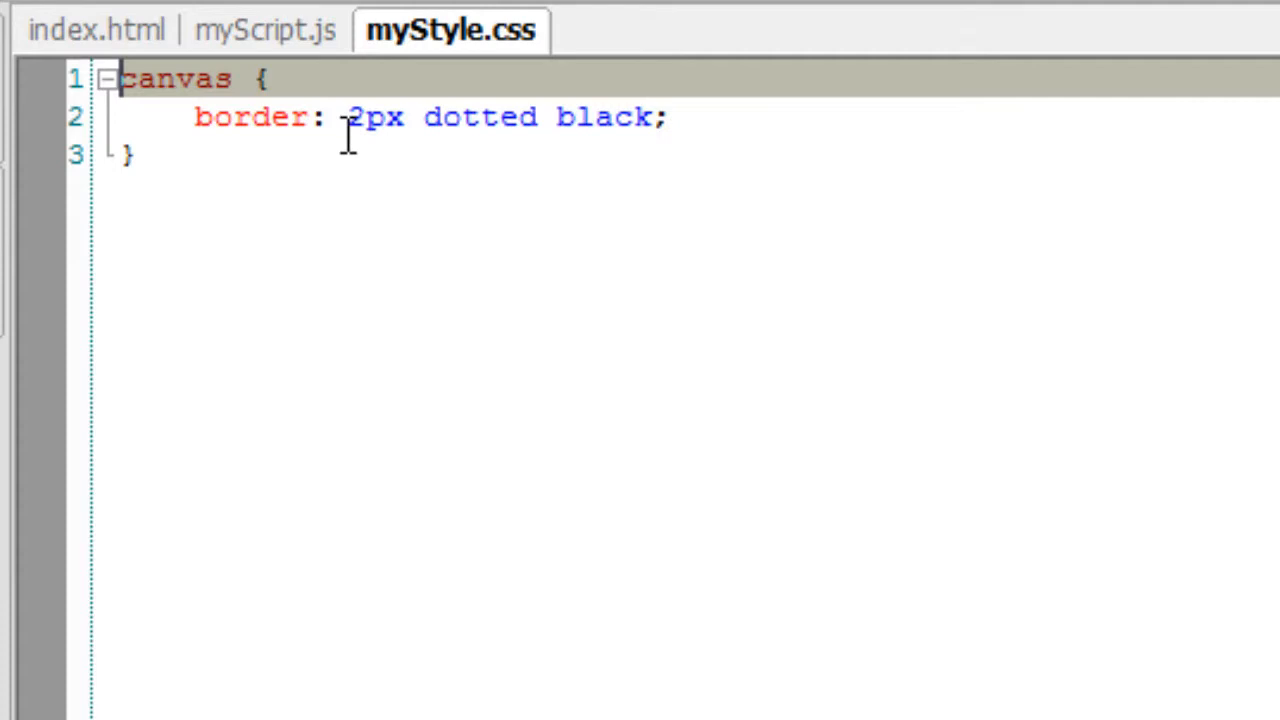
pyautogui.moveTo(347, 117); pyautogui.dragTo(675, 117)
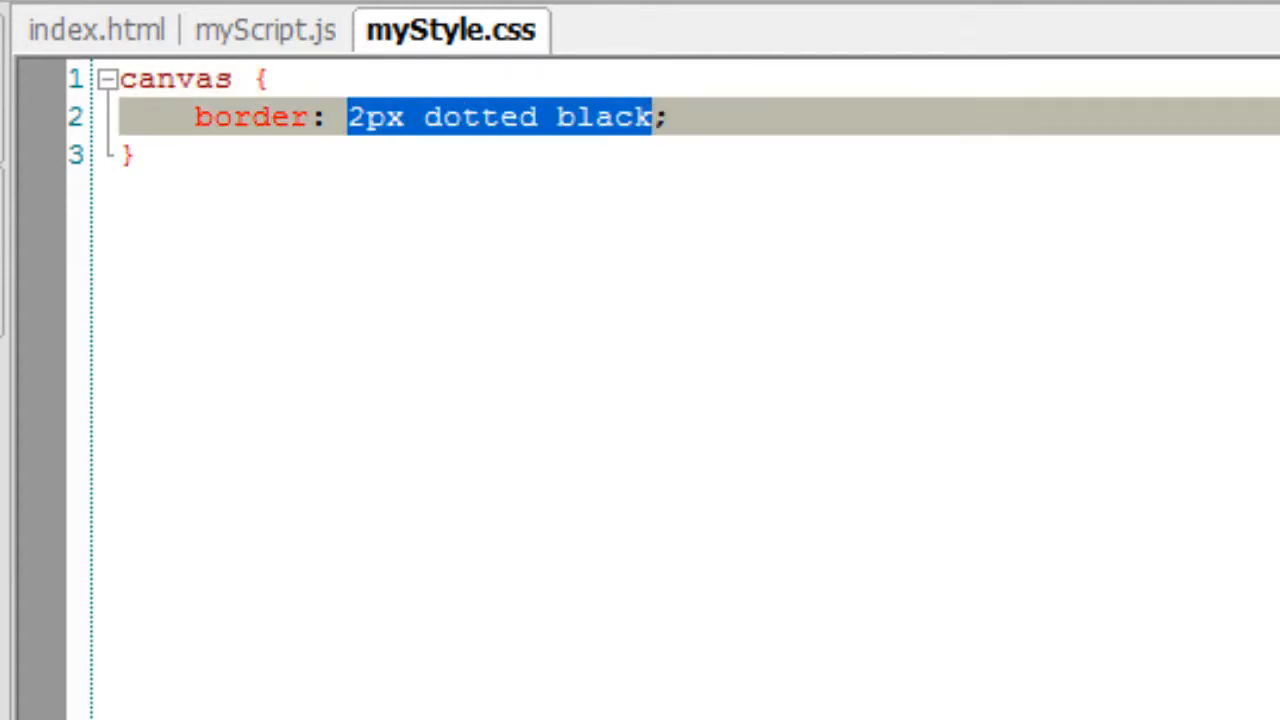
pyautogui.click(231, 165)
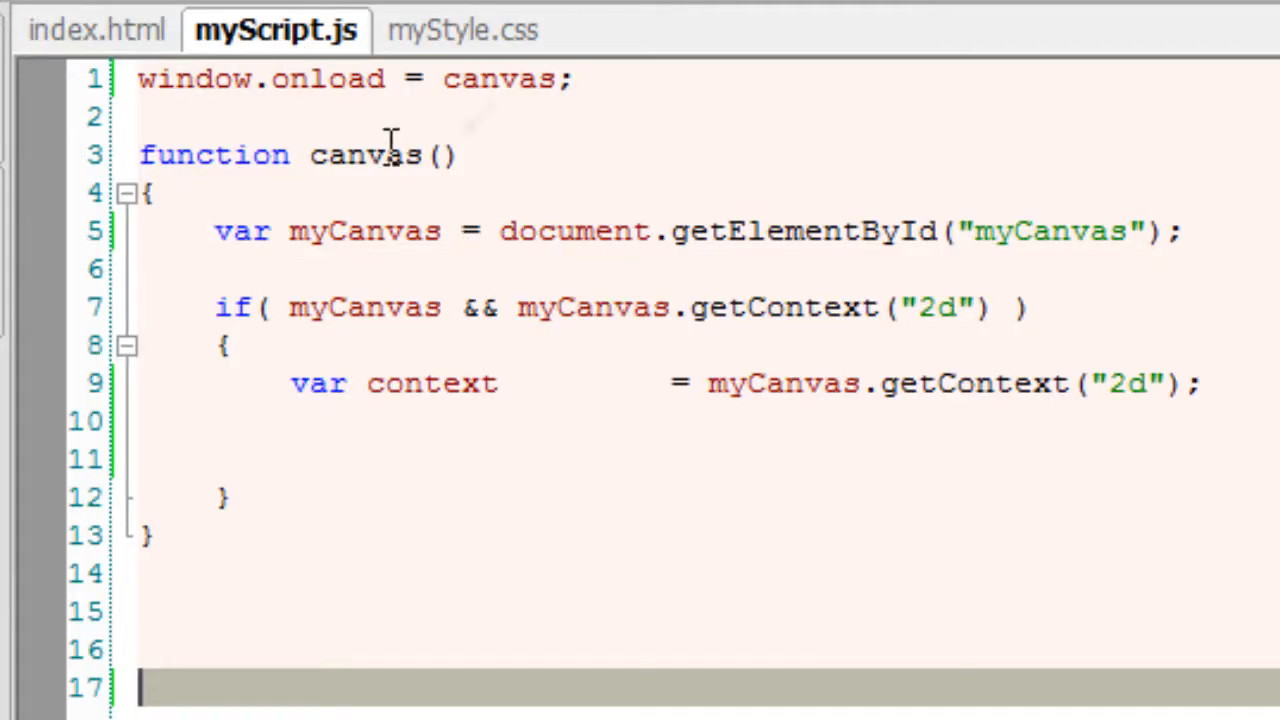
pyautogui.moveTo(497, 231)
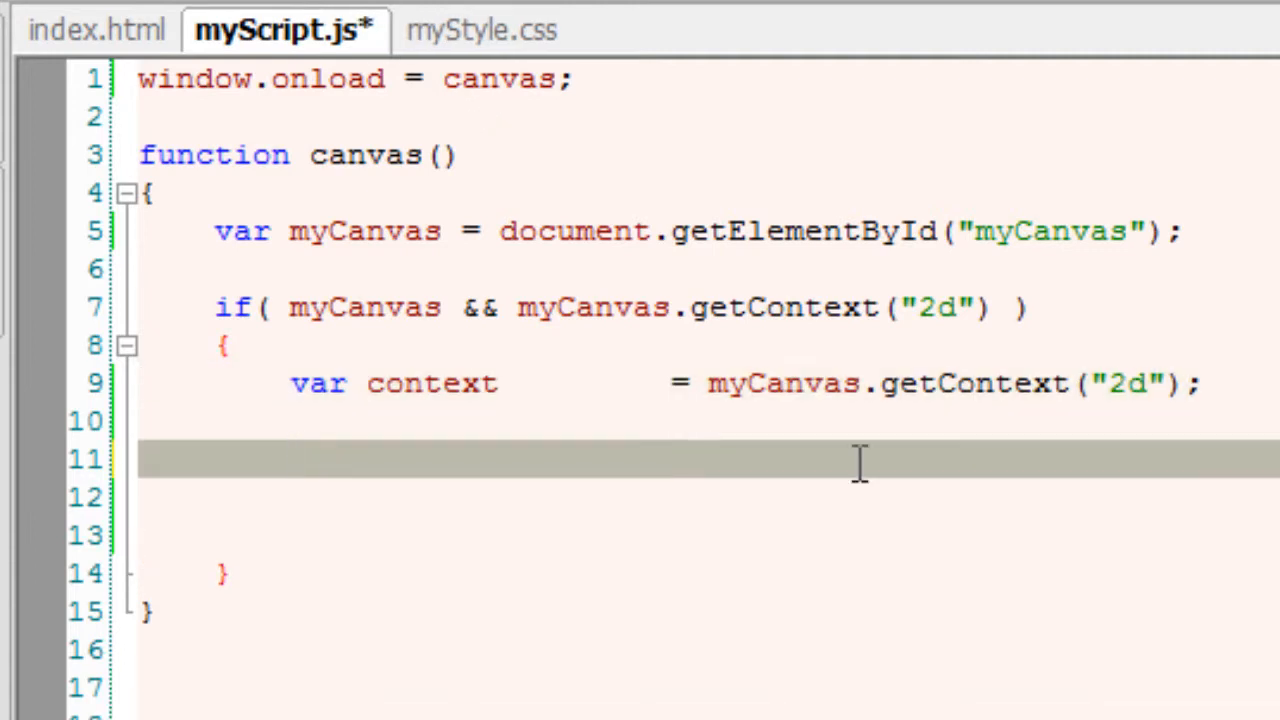
# Add context.fillRect(10, 10, 50, 50); on line 11 inside the canvas function's if block
pyautogui.click(290, 458)
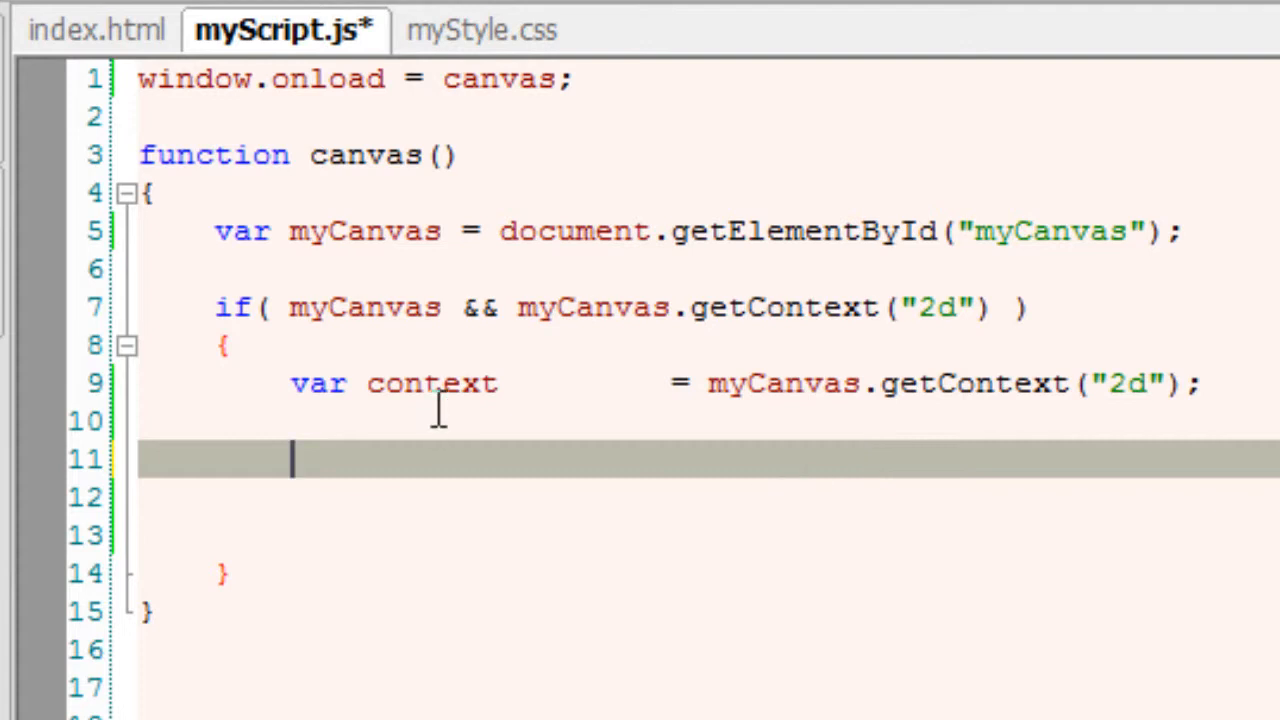
pyautogui.doubleClick(432, 383)
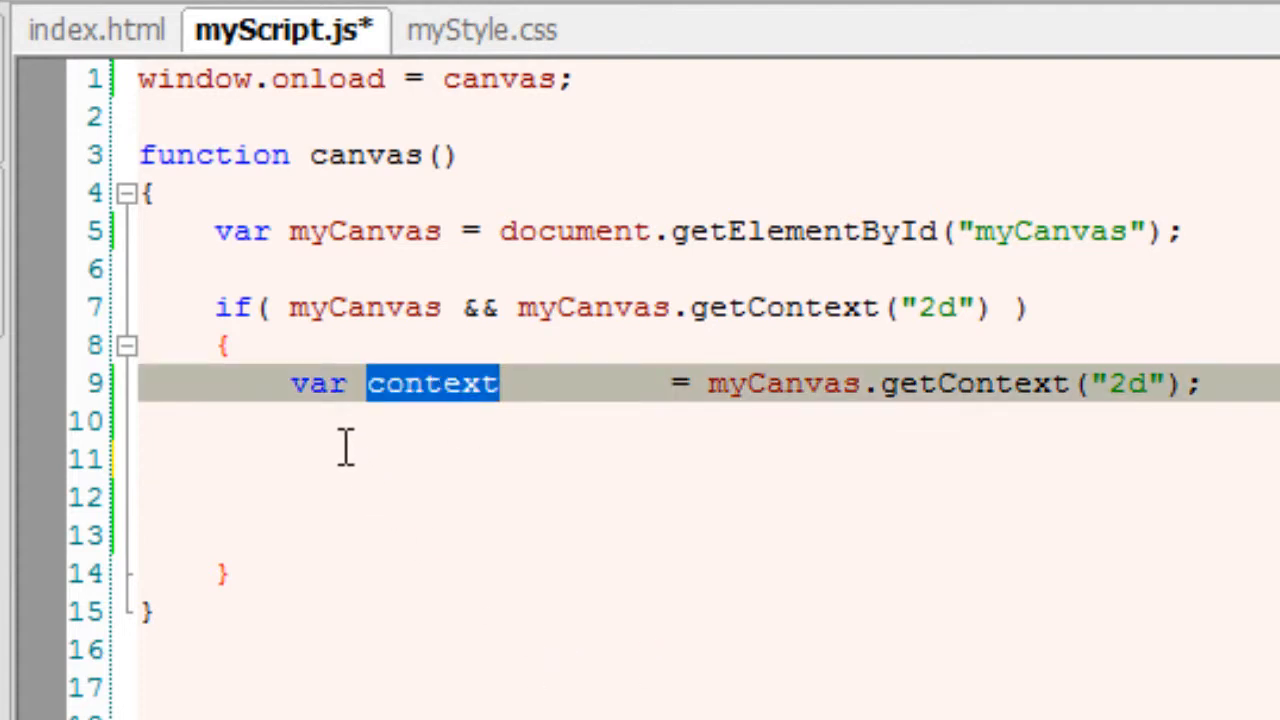
pyautogui.write('context')
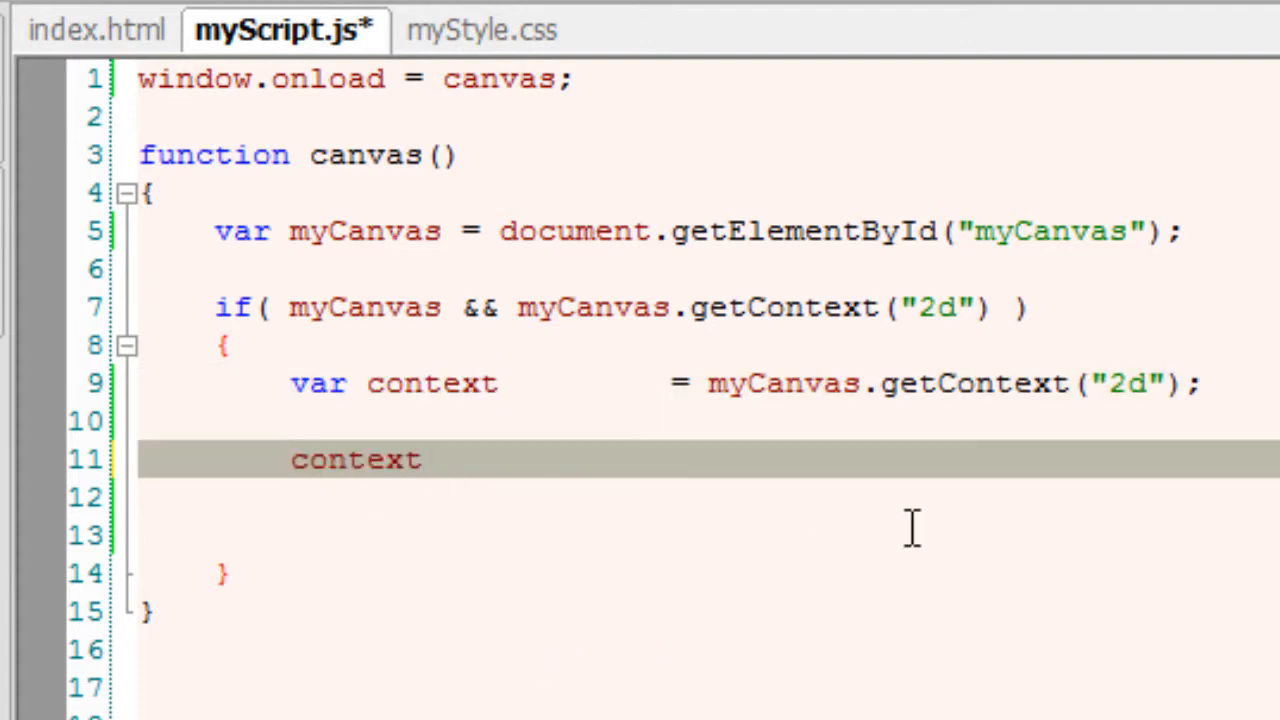
pyautogui.write('.fil')
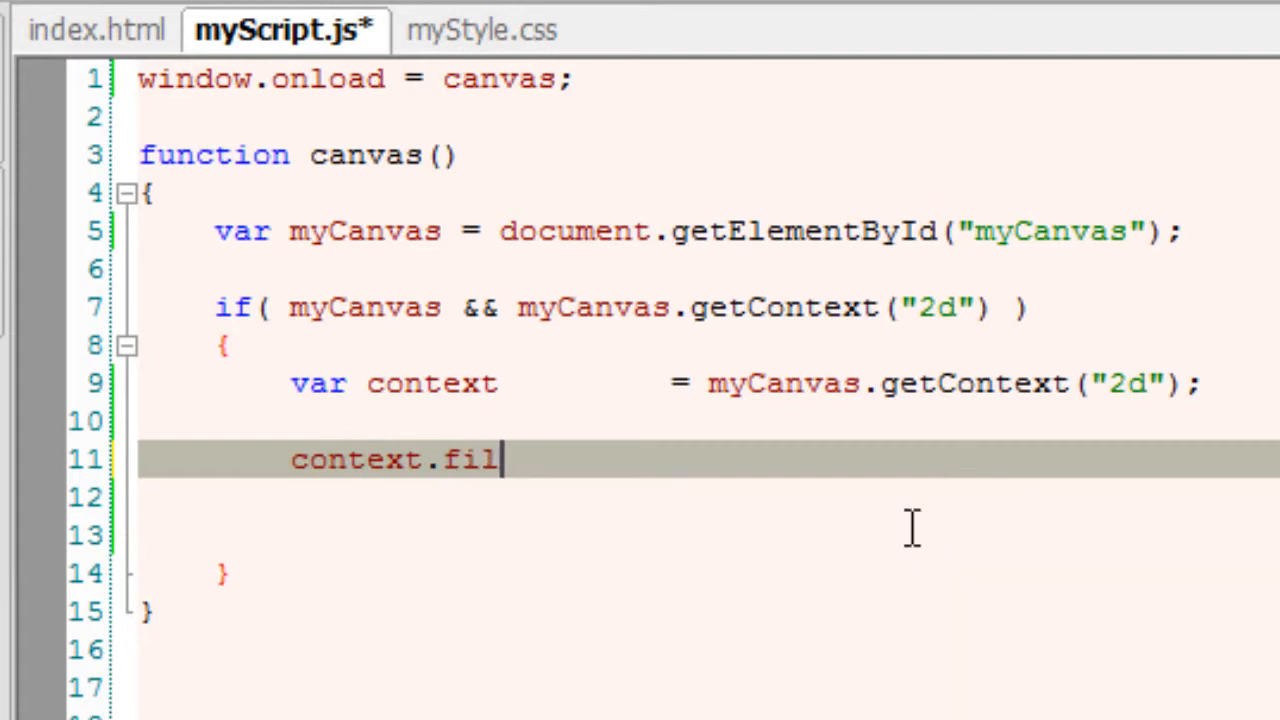
pyautogui.write('lRect')
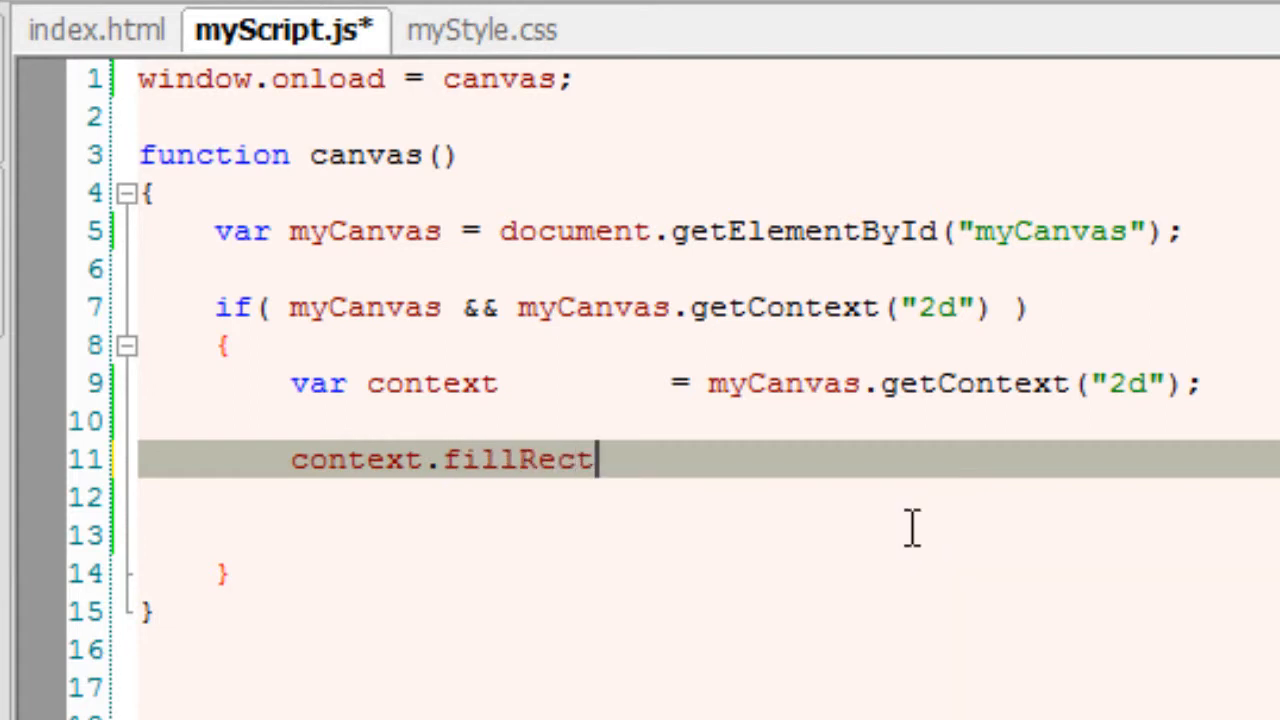
pyautogui.write('();')
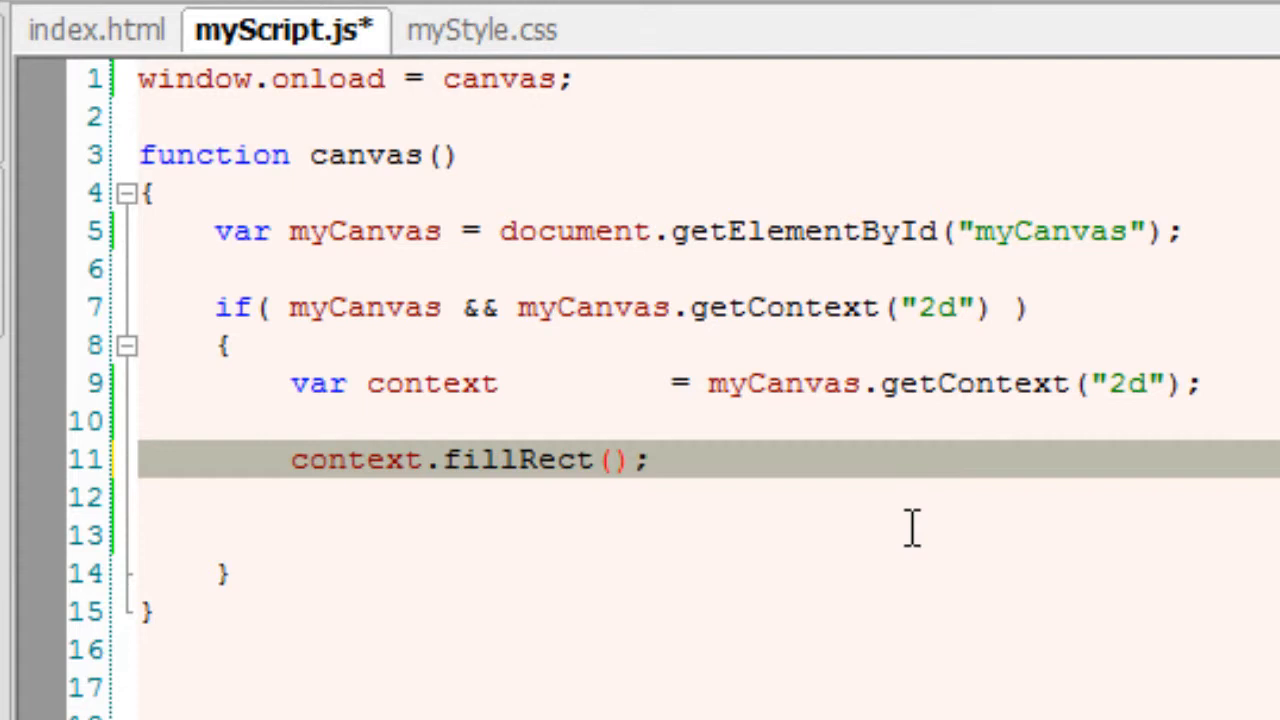
pyautogui.write('10, 10')
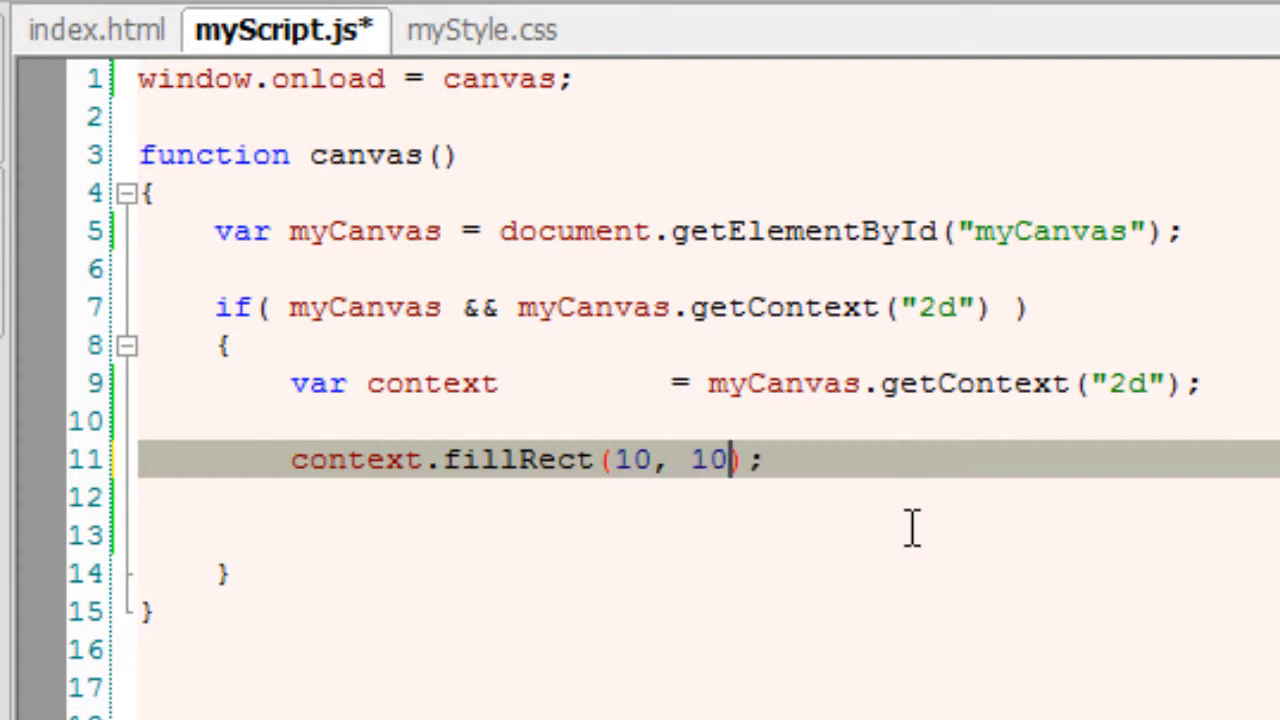
pyautogui.write(', 5')
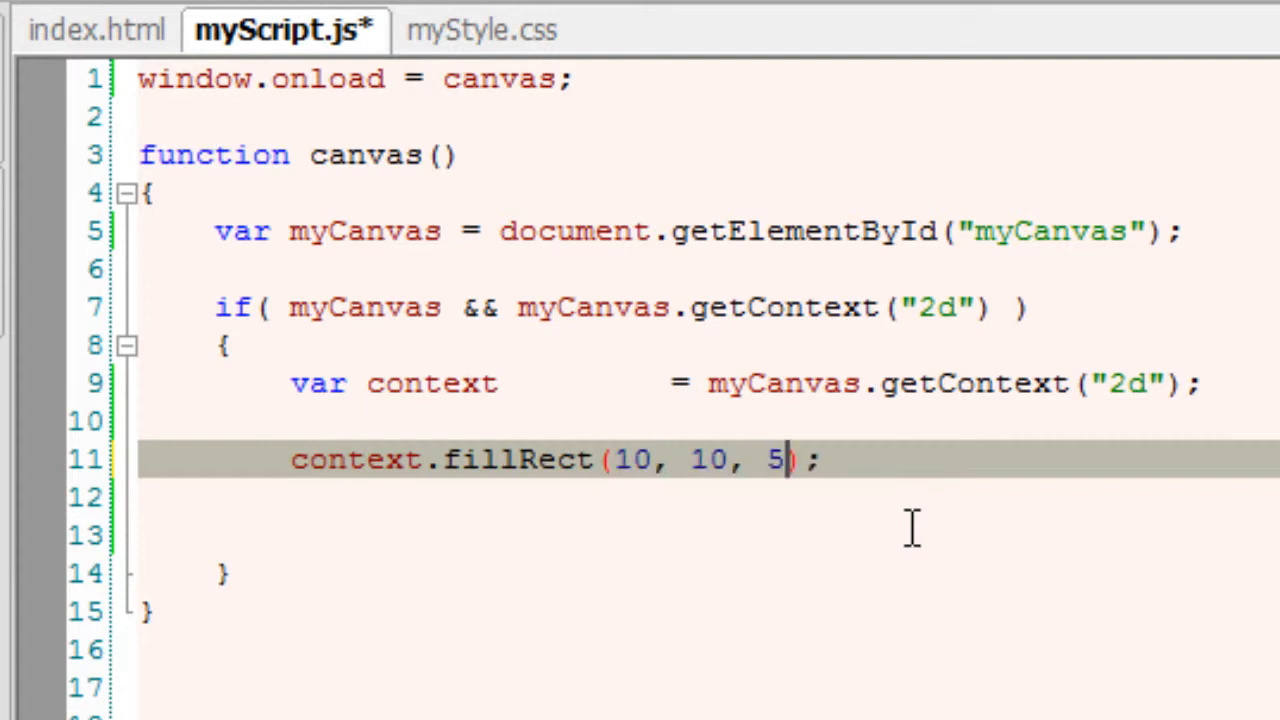
pyautogui.write('0, 50')
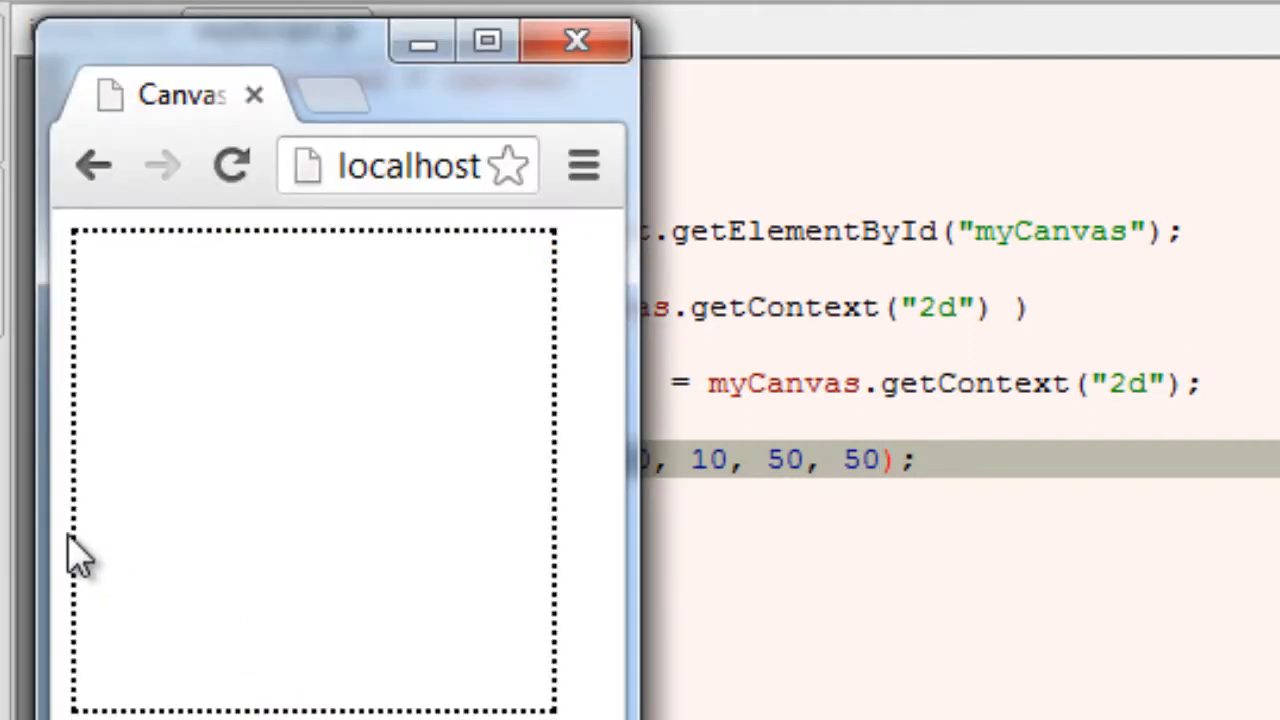
pyautogui.click(229, 165)
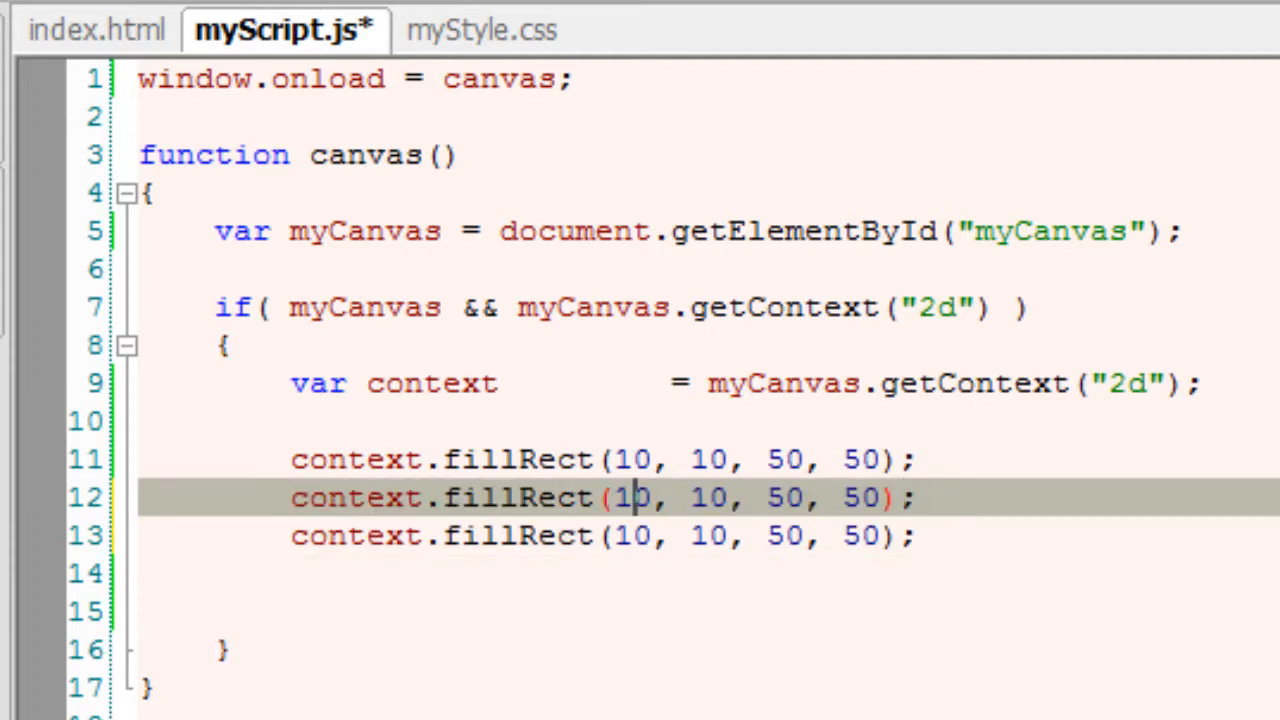
# Change the second and third fillRect starting positions to 20,20 and 30,30
pyautogui.write('20,')
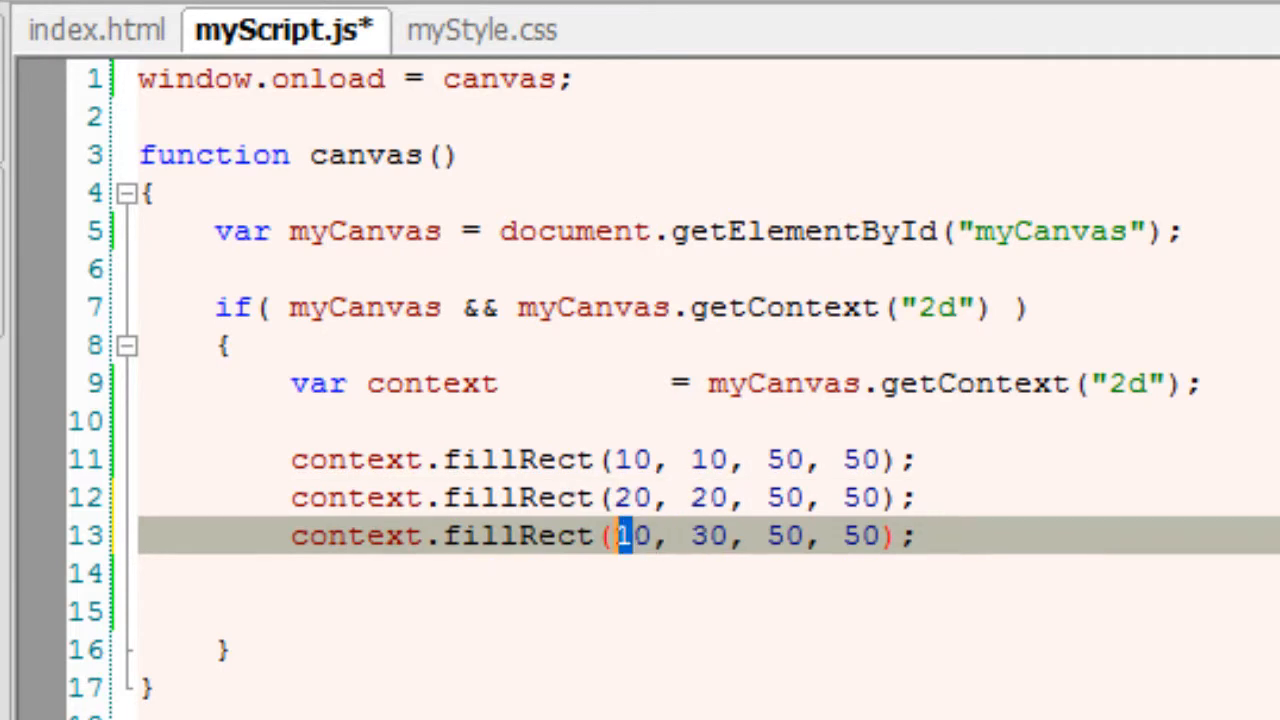
pyautogui.write('3')
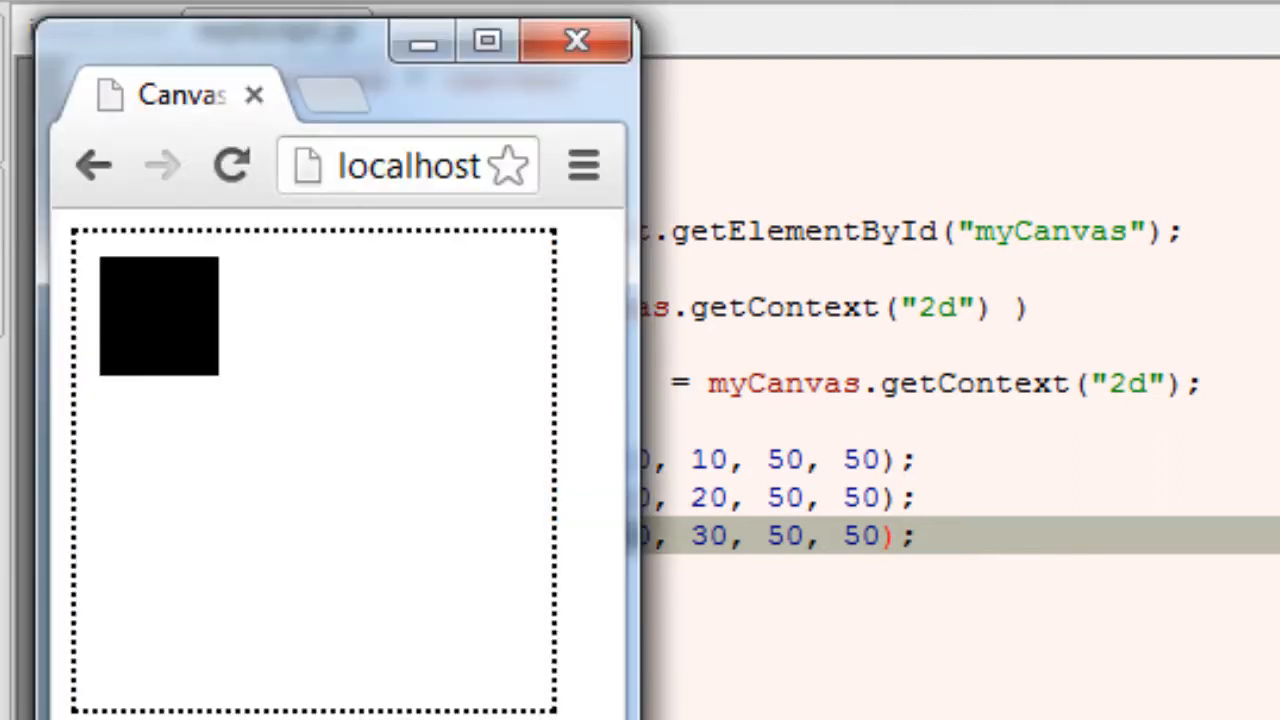
# Reload Chrome to show three overlapping black squares stepping diagonally
pyautogui.click(230, 165)
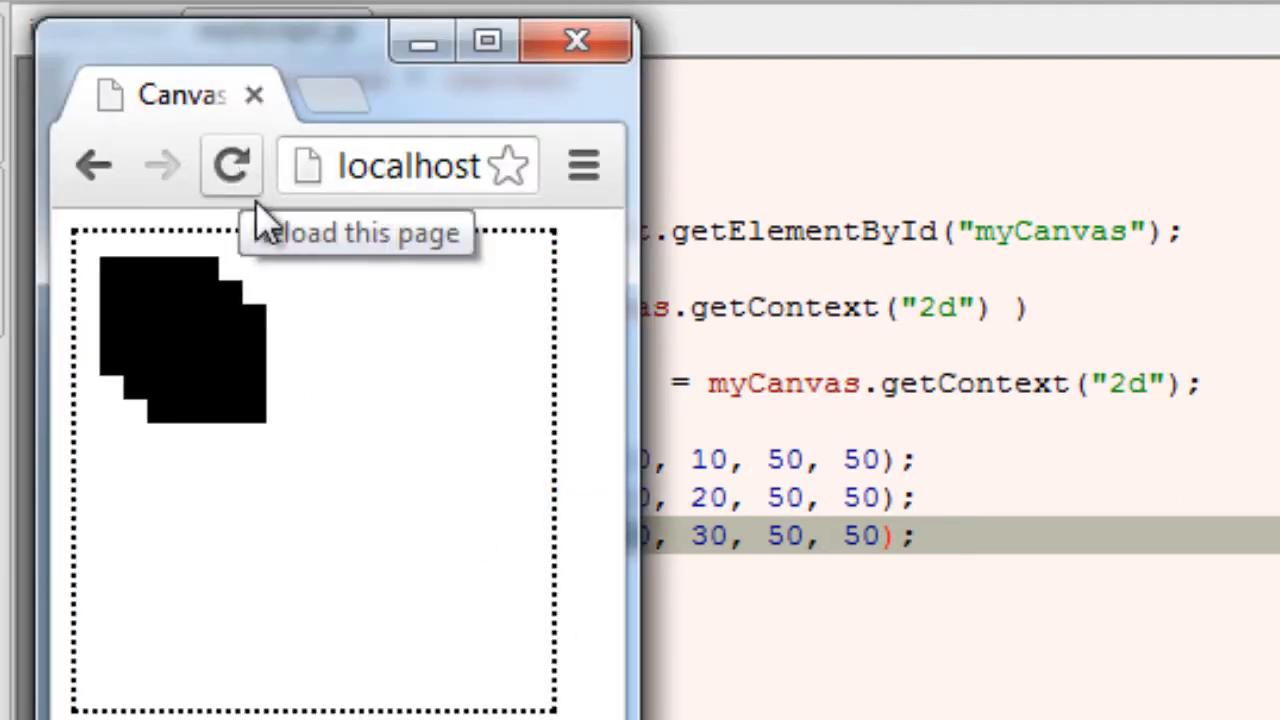
pyautogui.moveTo(220, 315)
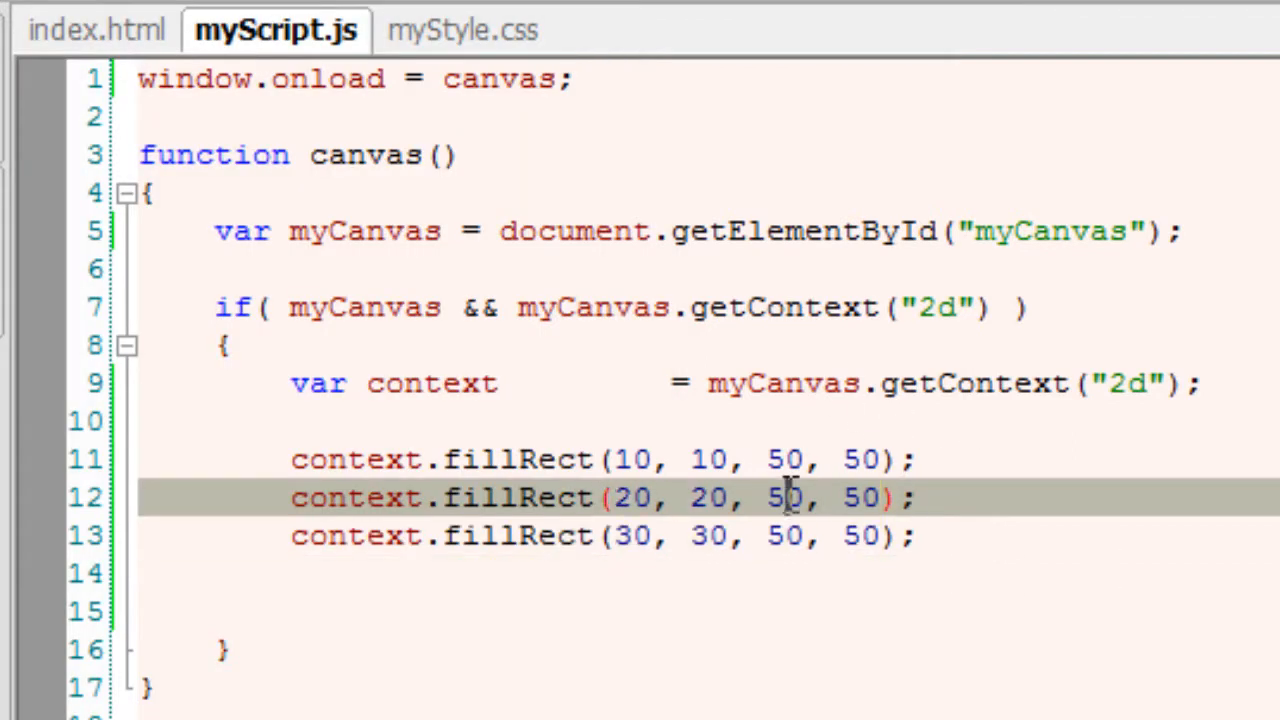
# Resize the second square to 75 by 75 and the third to 100 by 100, then reload the preview
pyautogui.write('7')
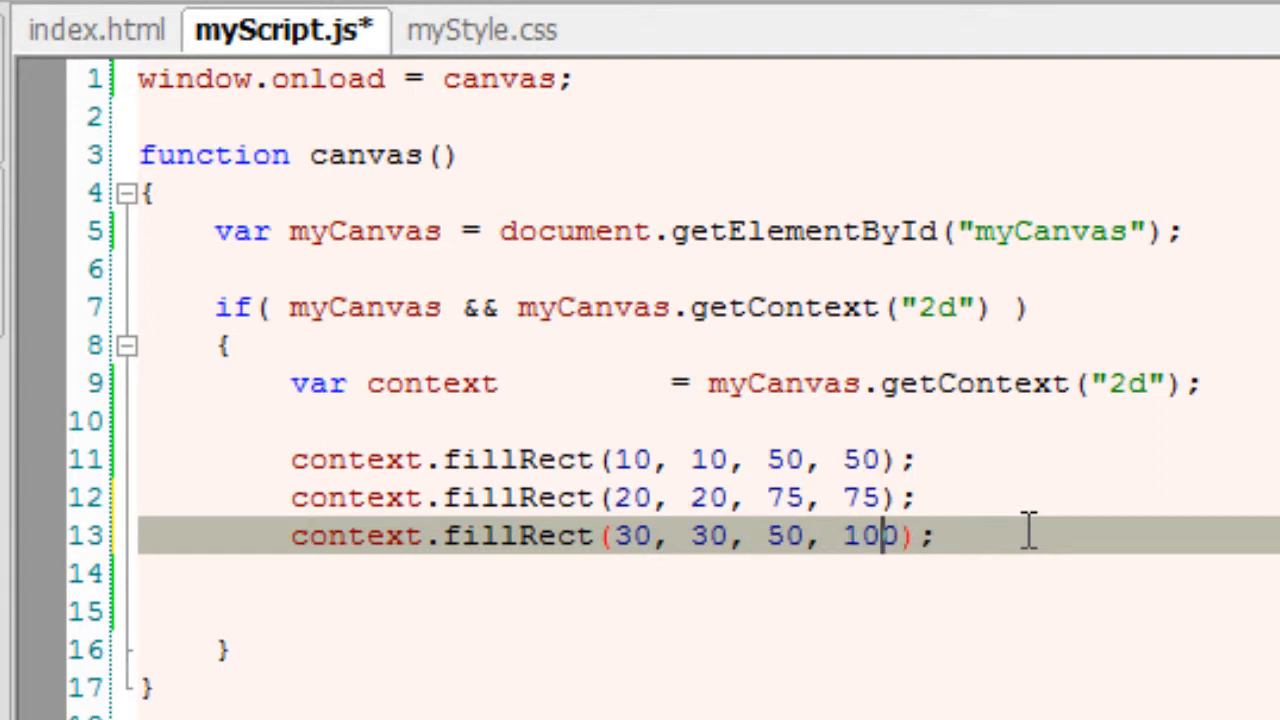
pyautogui.doubleClick(784, 535)
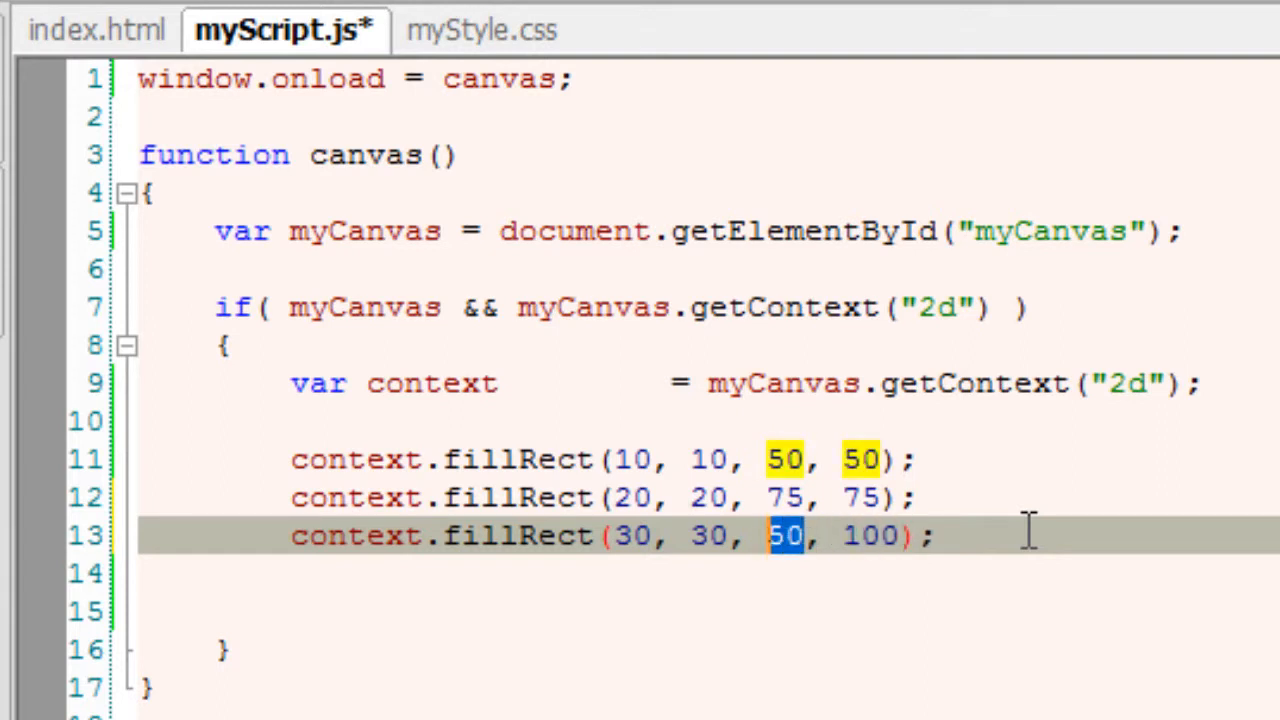
pyautogui.write('100')
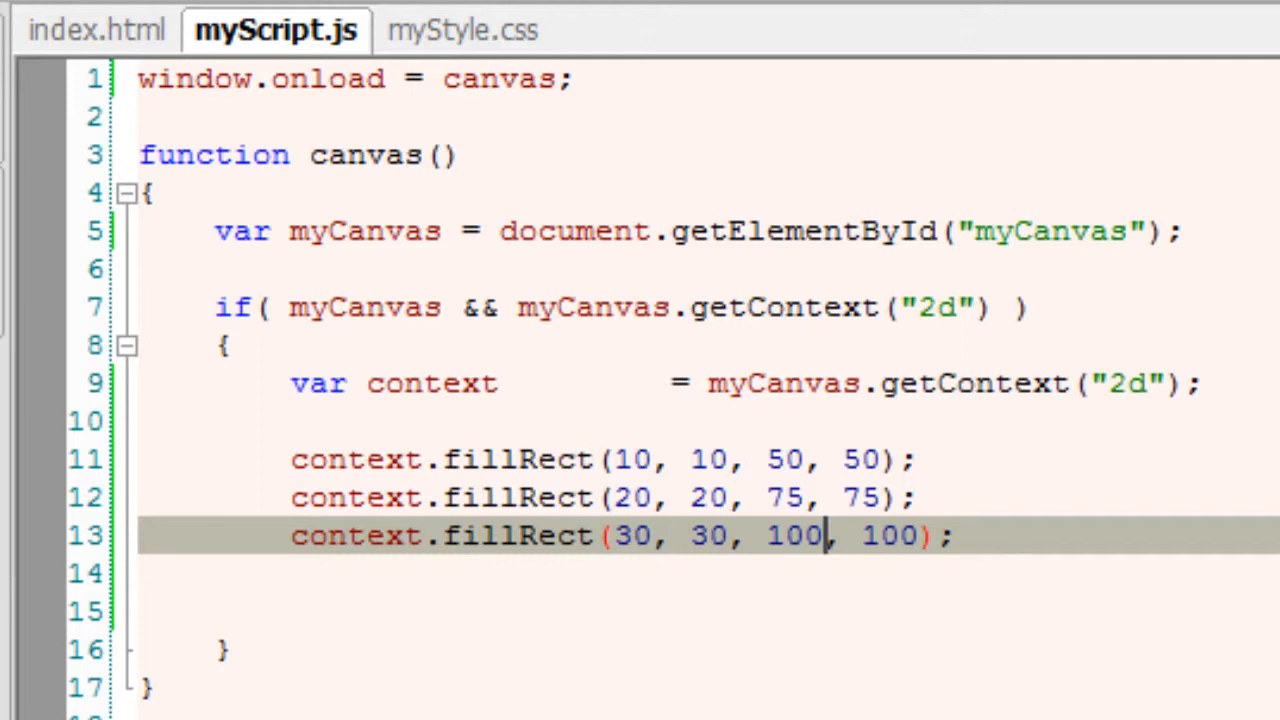
pyautogui.click(230, 165)
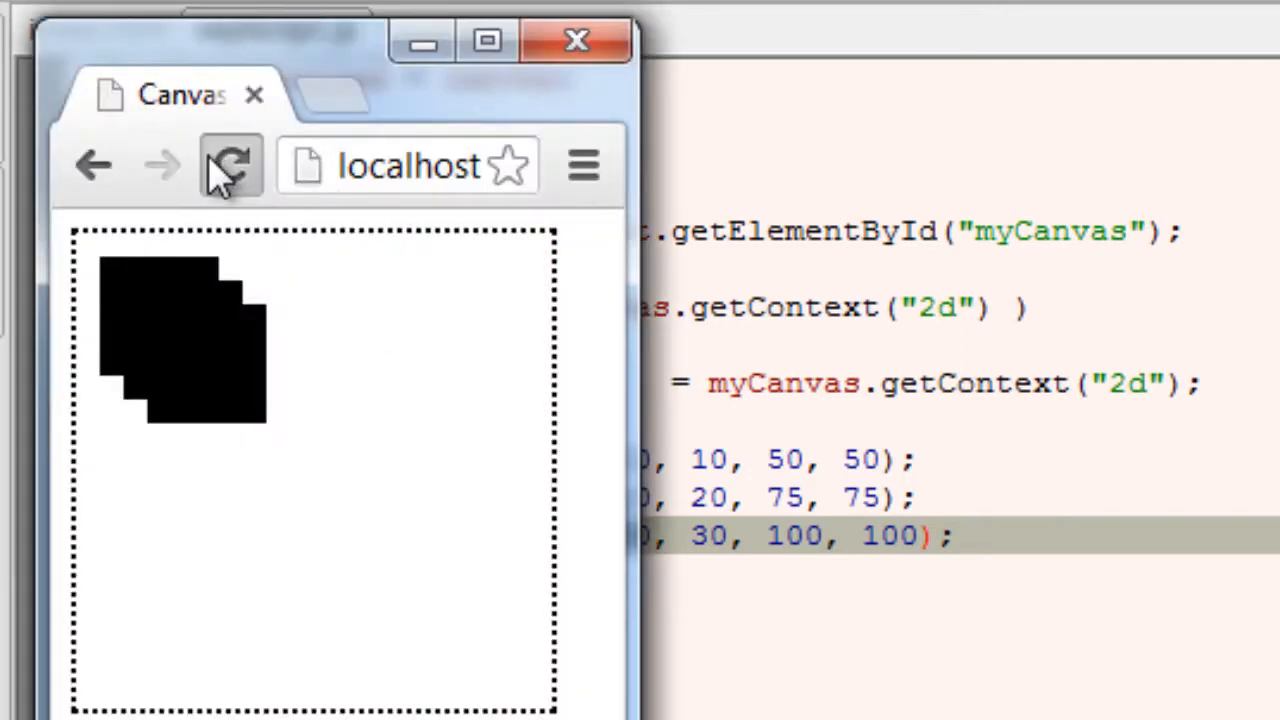
pyautogui.click(231, 165)
pyautogui.write('context.fi')
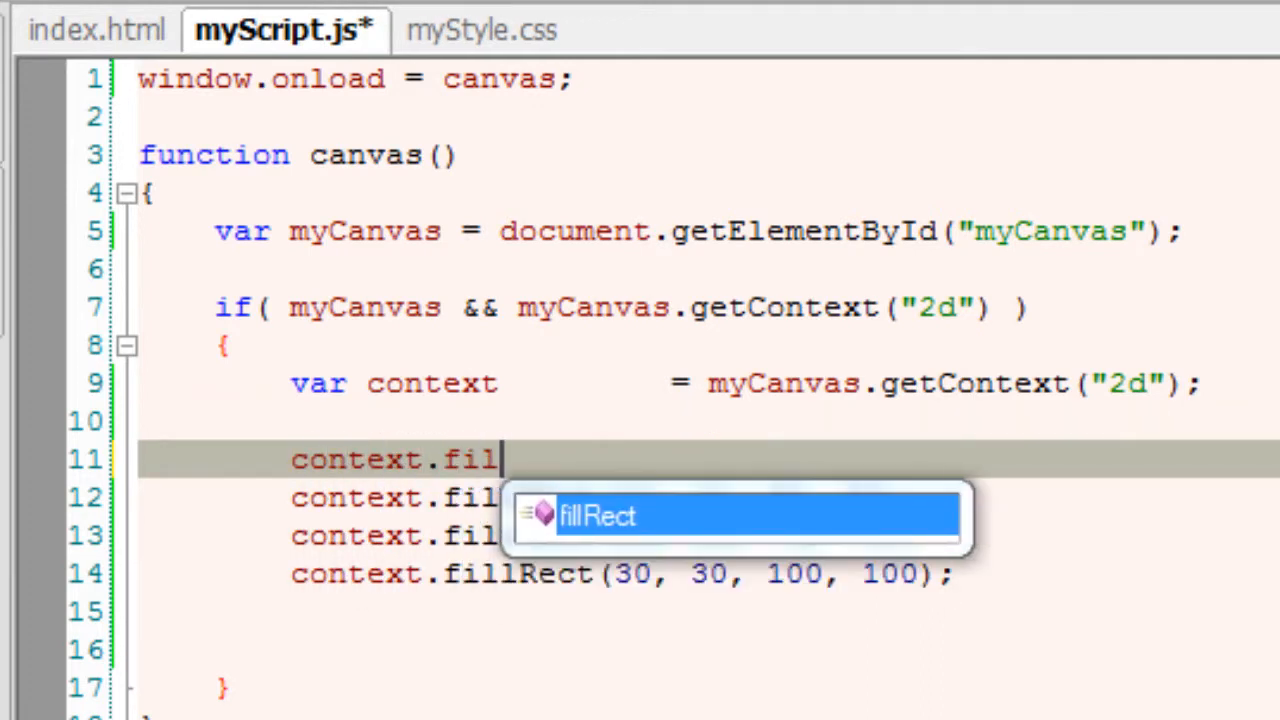
# Insert context.fillStyle = "red"; before the three fillRect calls and save
pyautogui.write('lStyle   =')
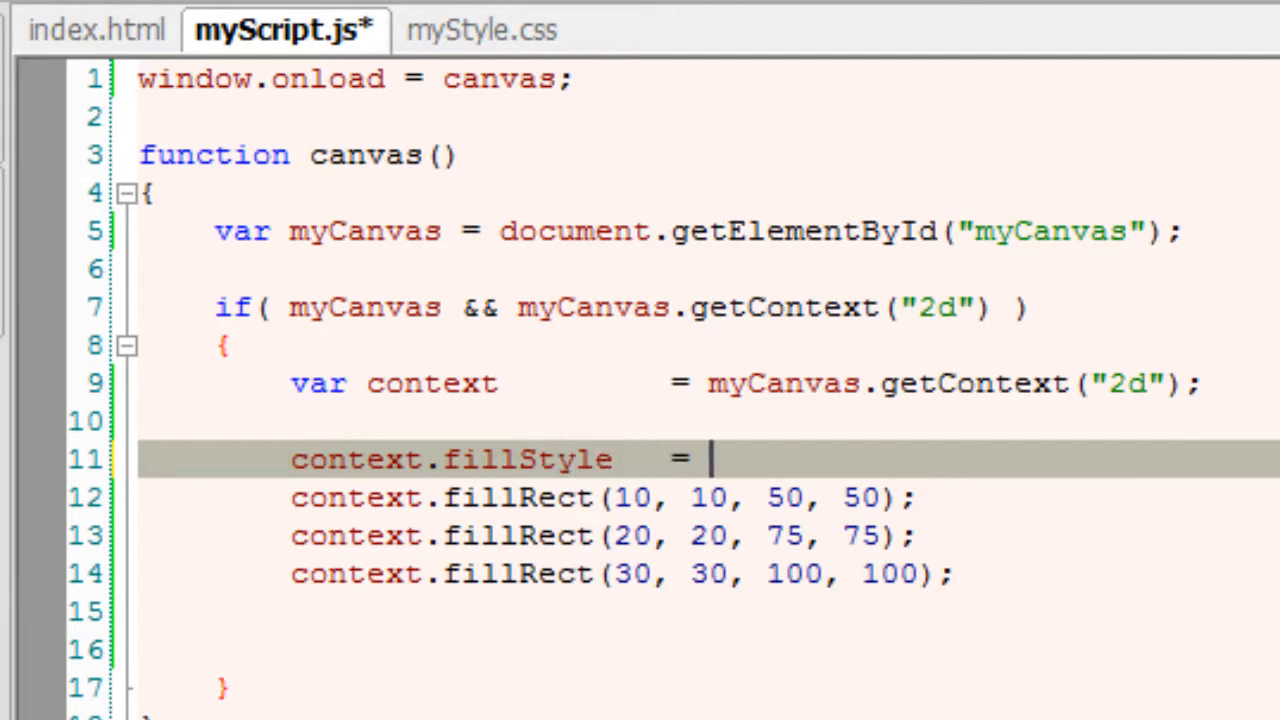
pyautogui.write('"red"')
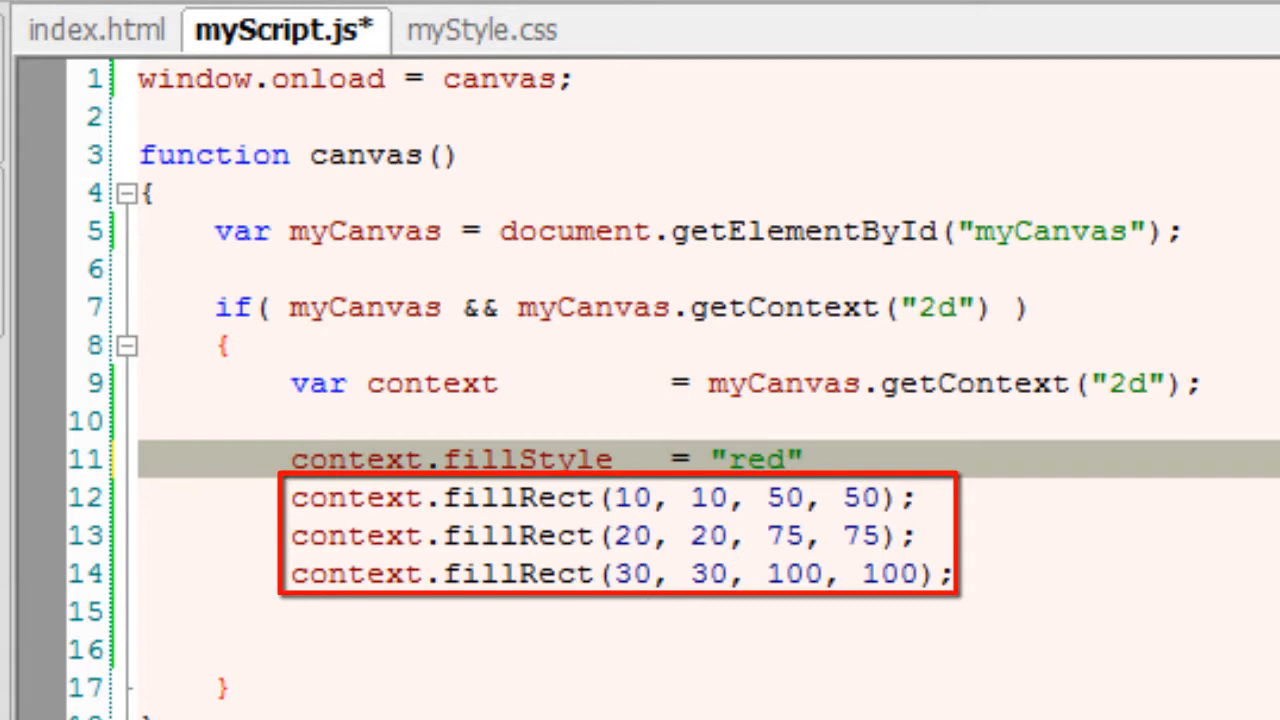
pyautogui.write(';')
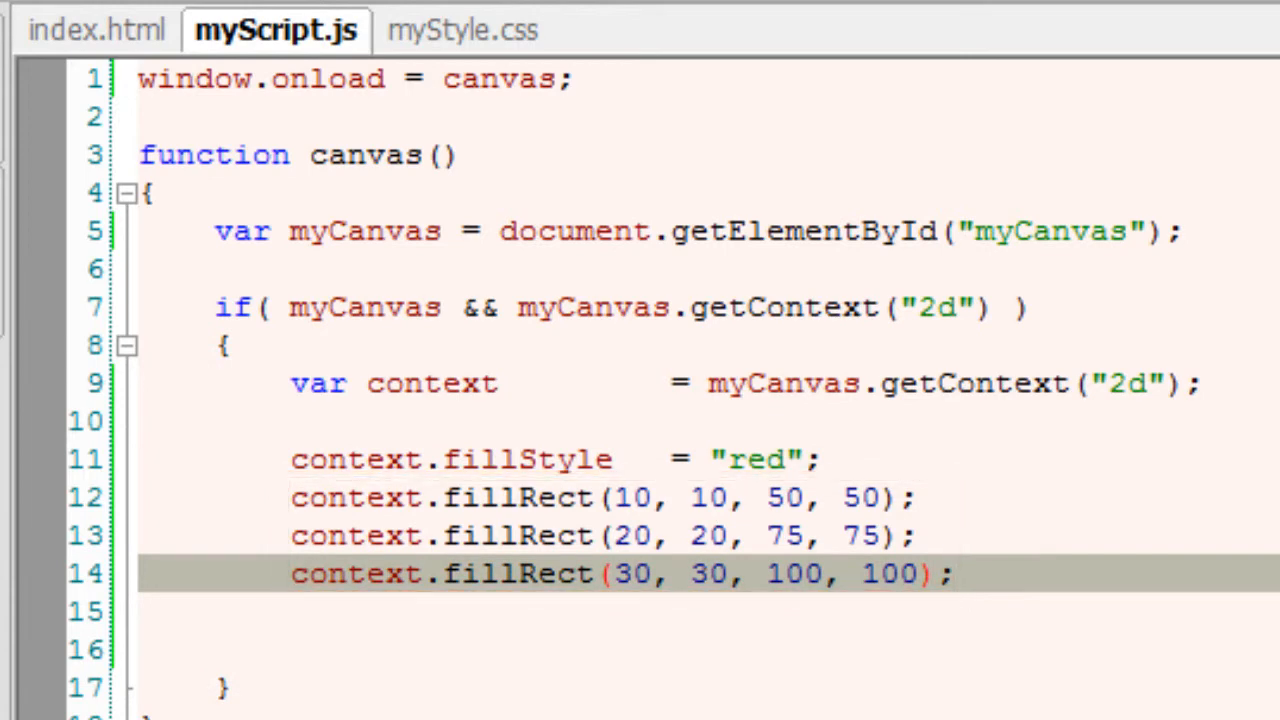
pyautogui.click(230, 165)
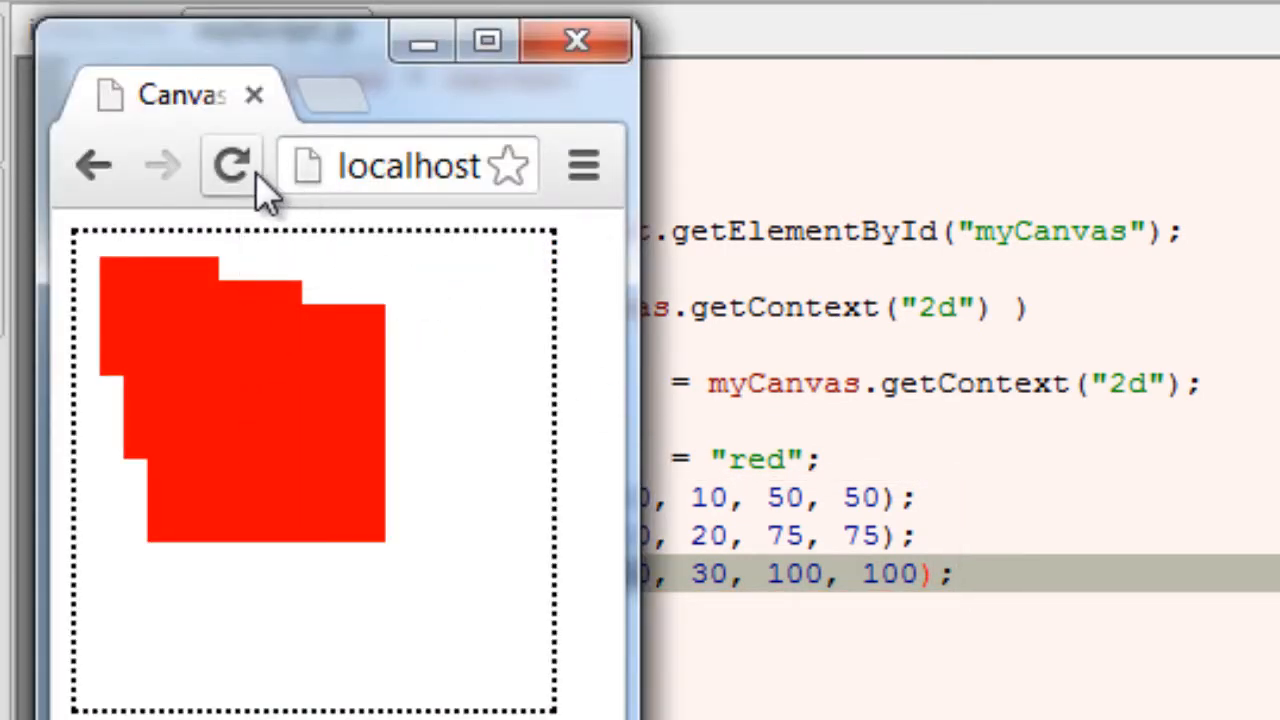
# Confirm the red squares in Chrome and return to the end of the red fill line
pyautogui.click(576, 40)
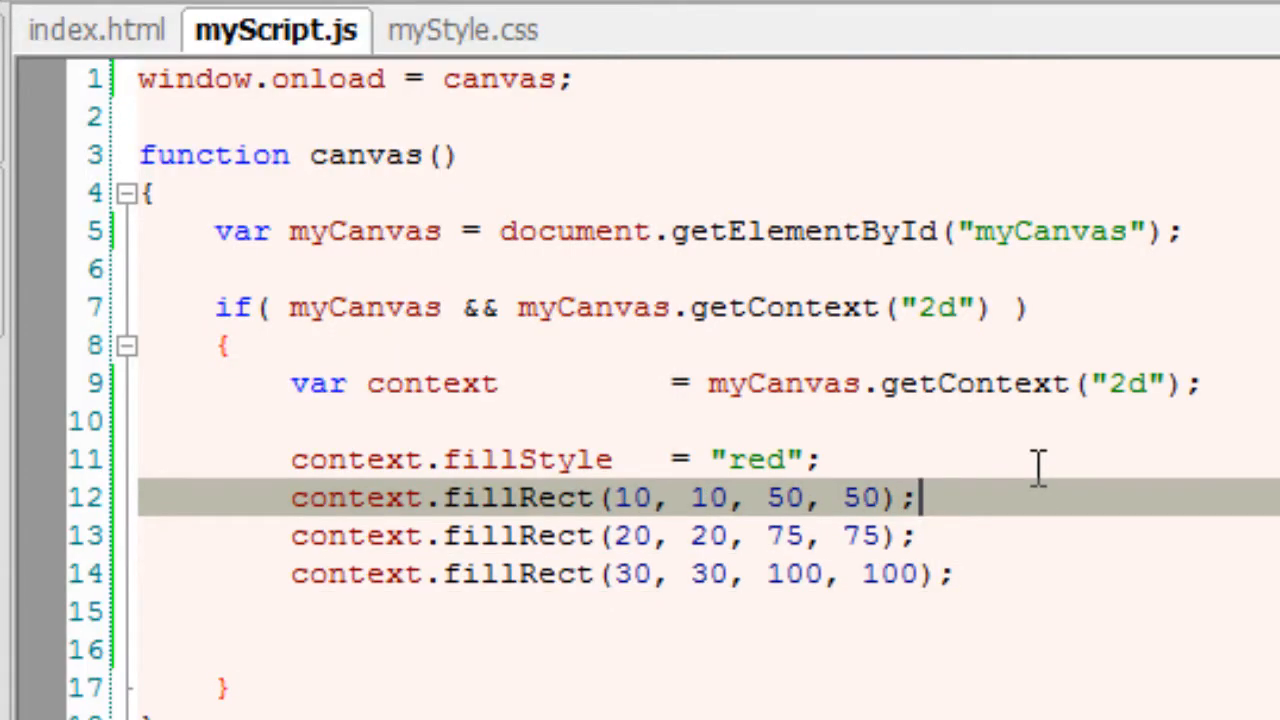
pyautogui.click(818, 459)
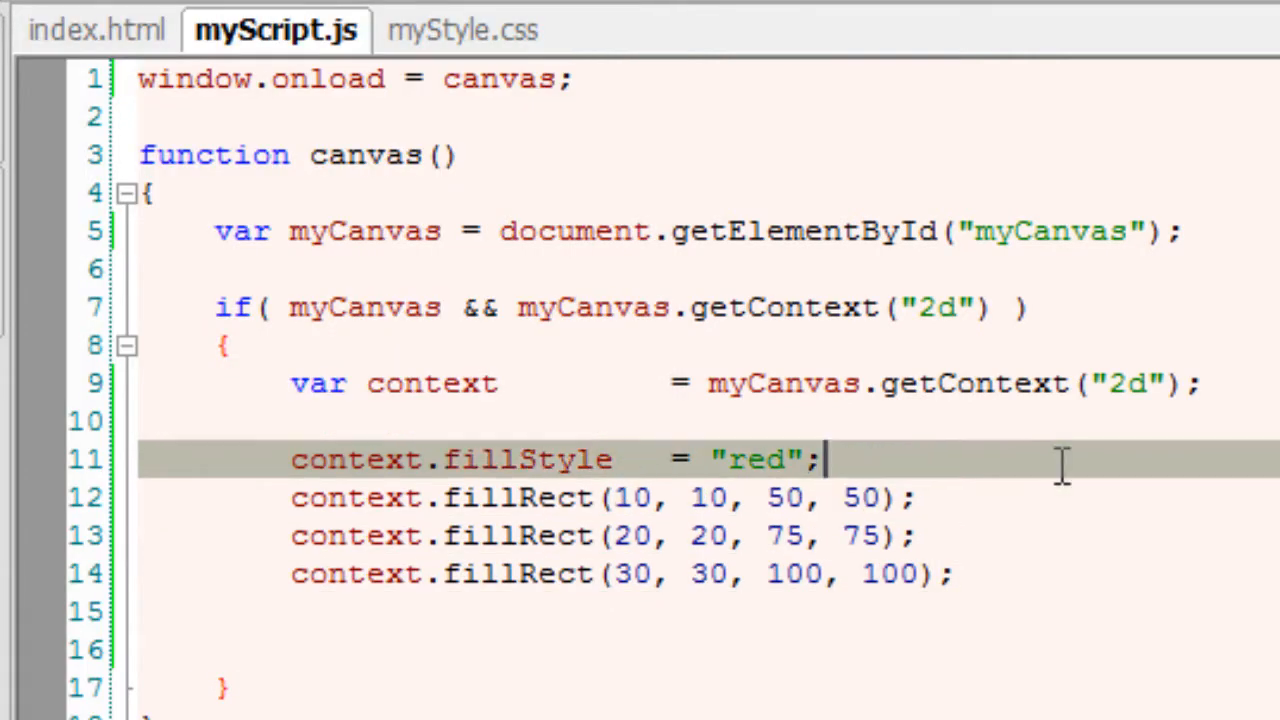
pyautogui.moveTo(1075, 465)
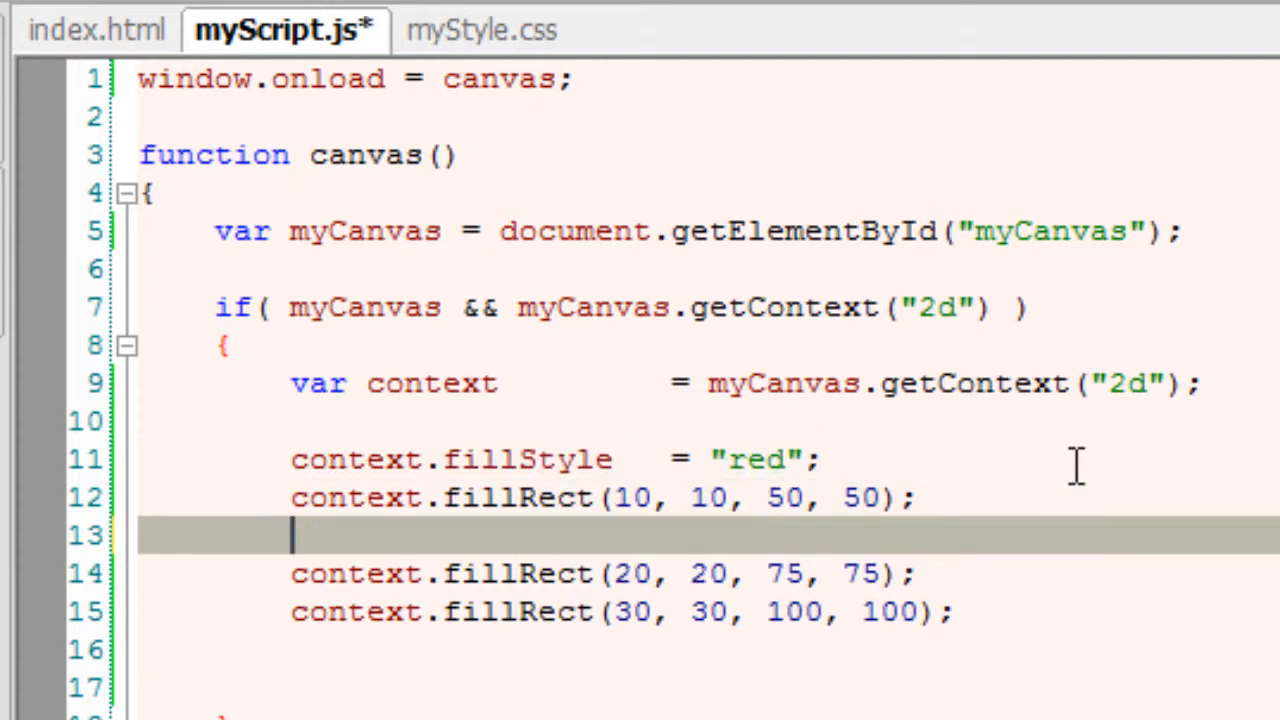
# Add a context.fillStyle = "blue" line before the second fillRect and save
pyautogui.write('context.fillStyle\t= "red";')
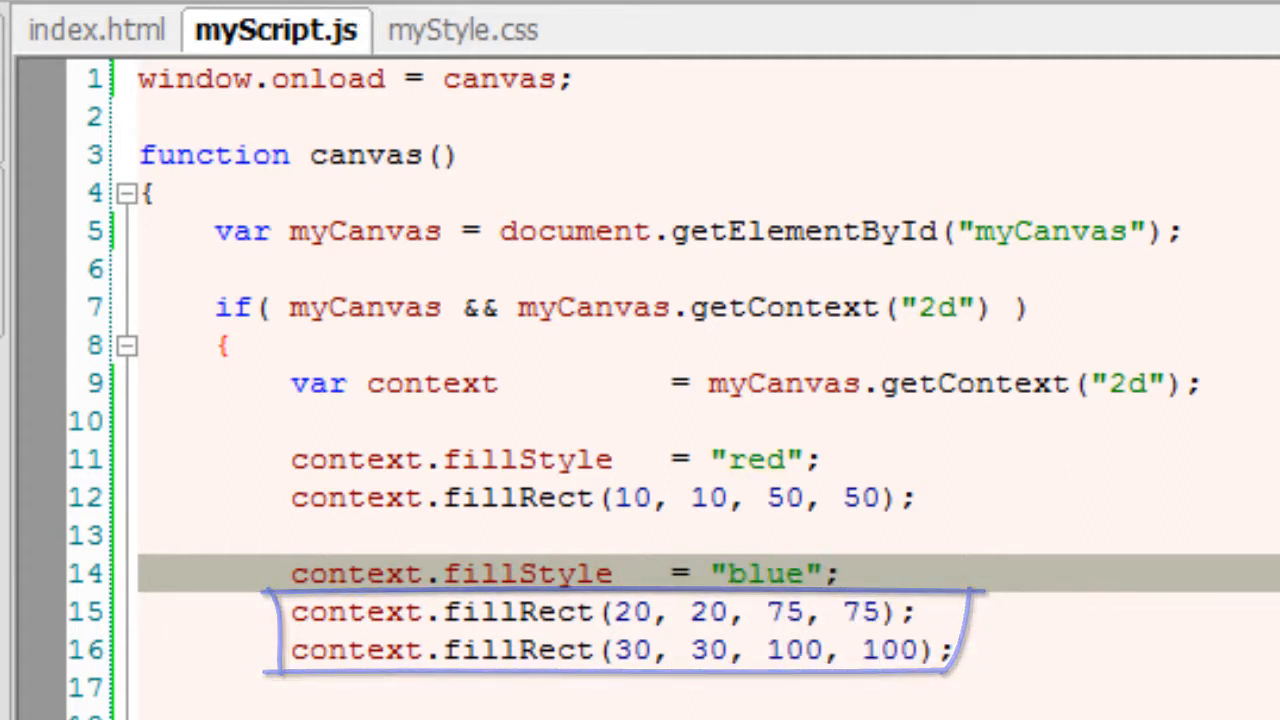
pyautogui.click(231, 165)
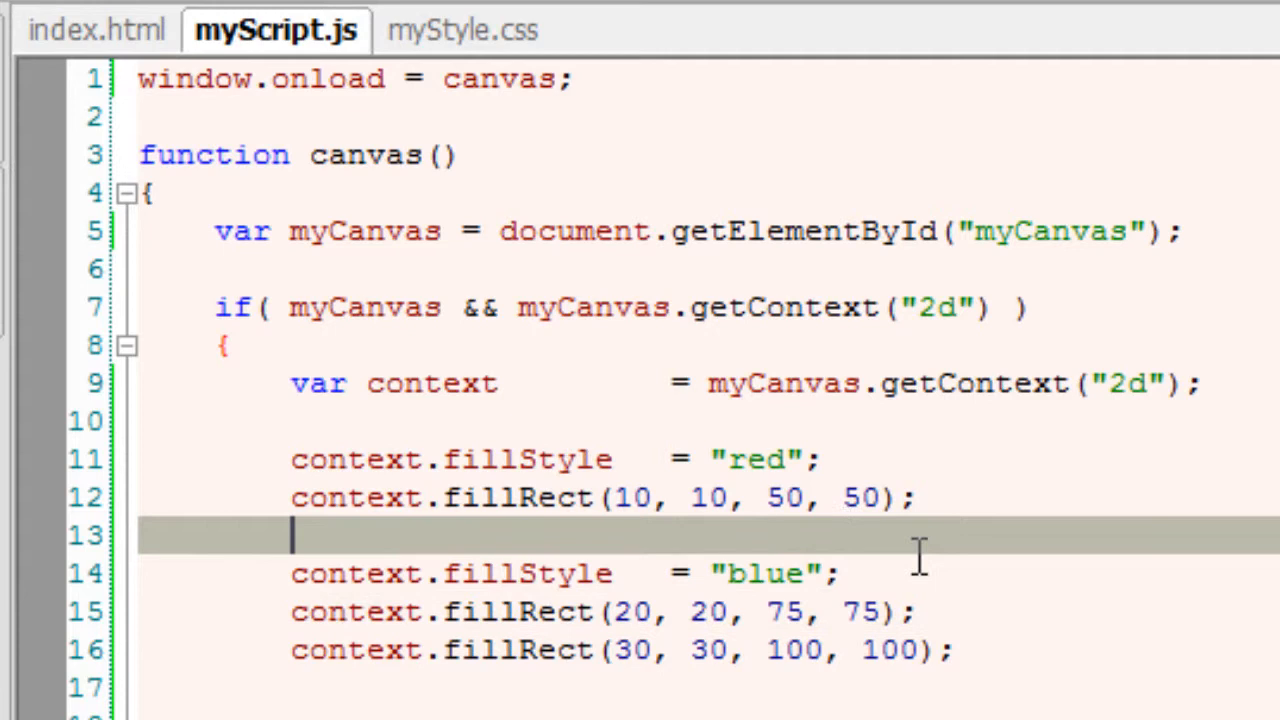
# Insert context.save(); after the red rectangle and check the one red, two blue preview
pyautogui.write('conte')
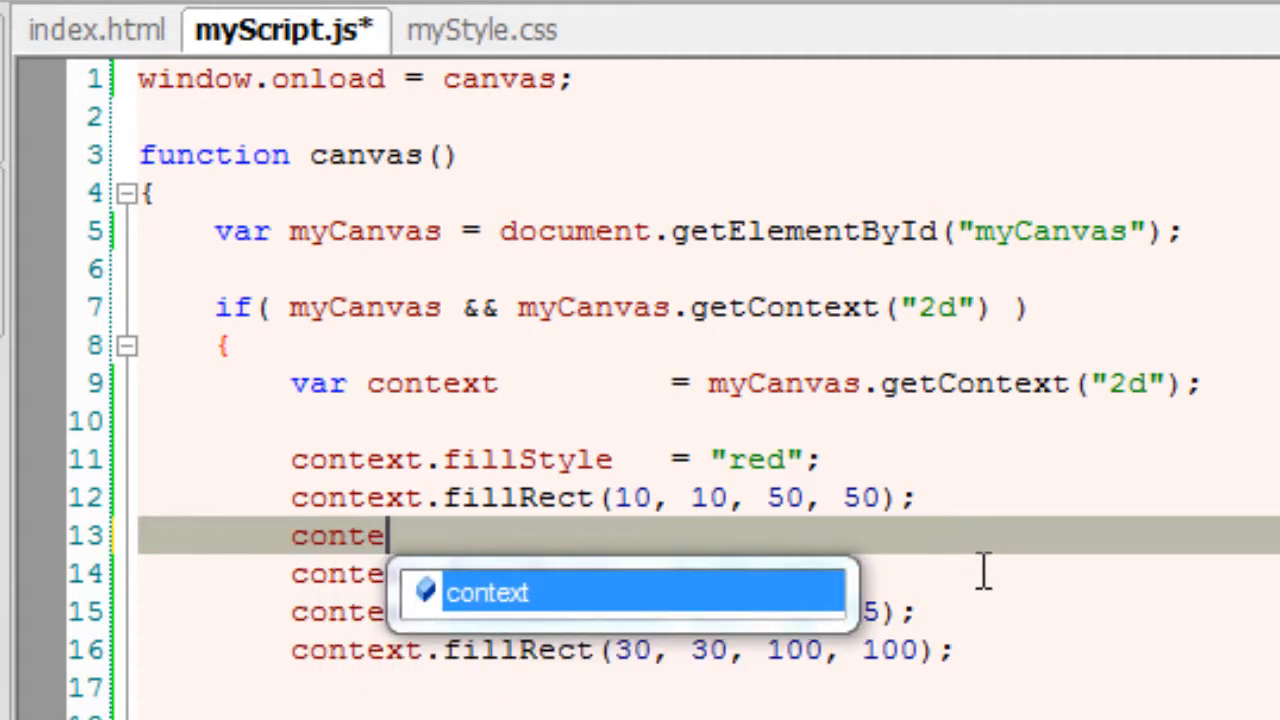
pyautogui.write('.save();')
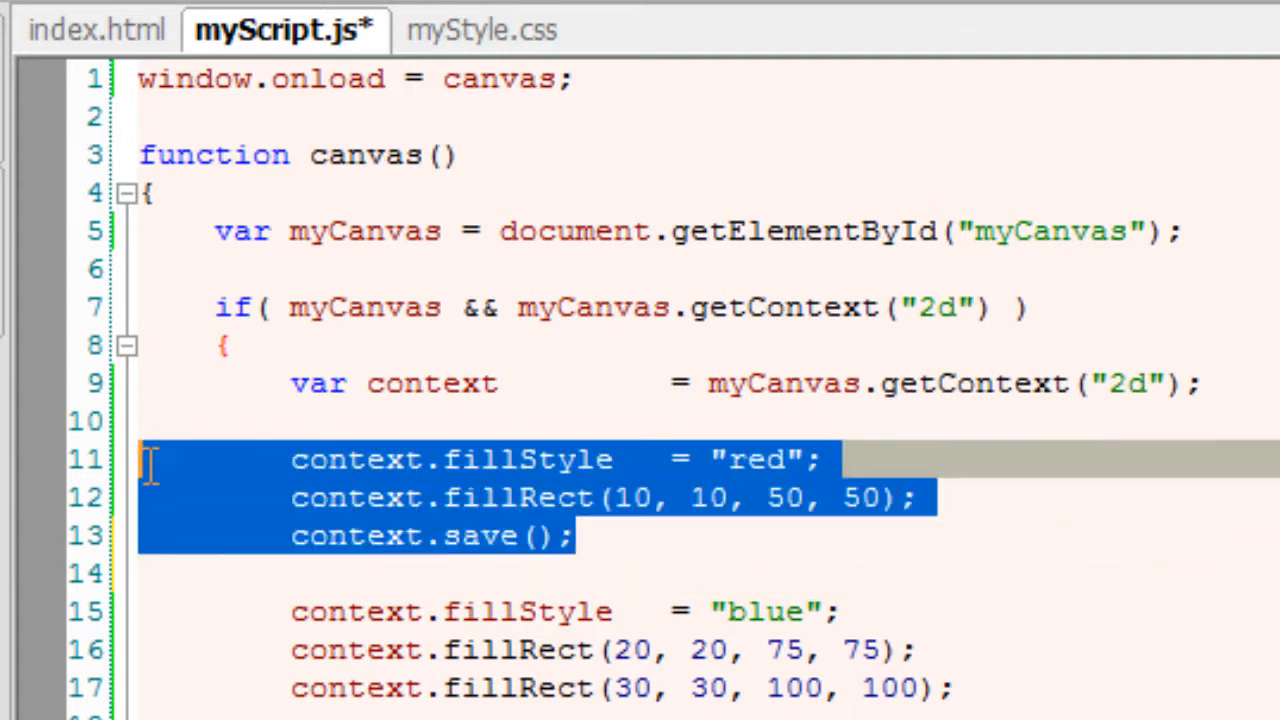
pyautogui.click(628, 650)
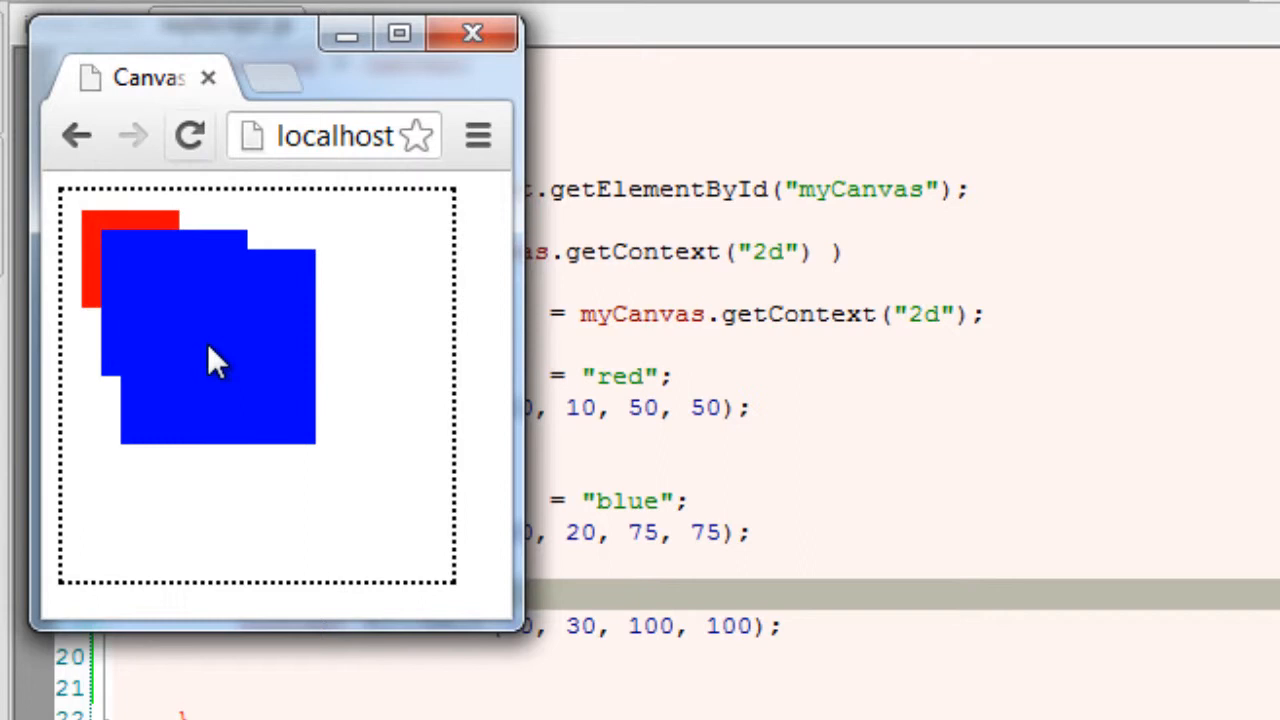
pyautogui.click(472, 33)
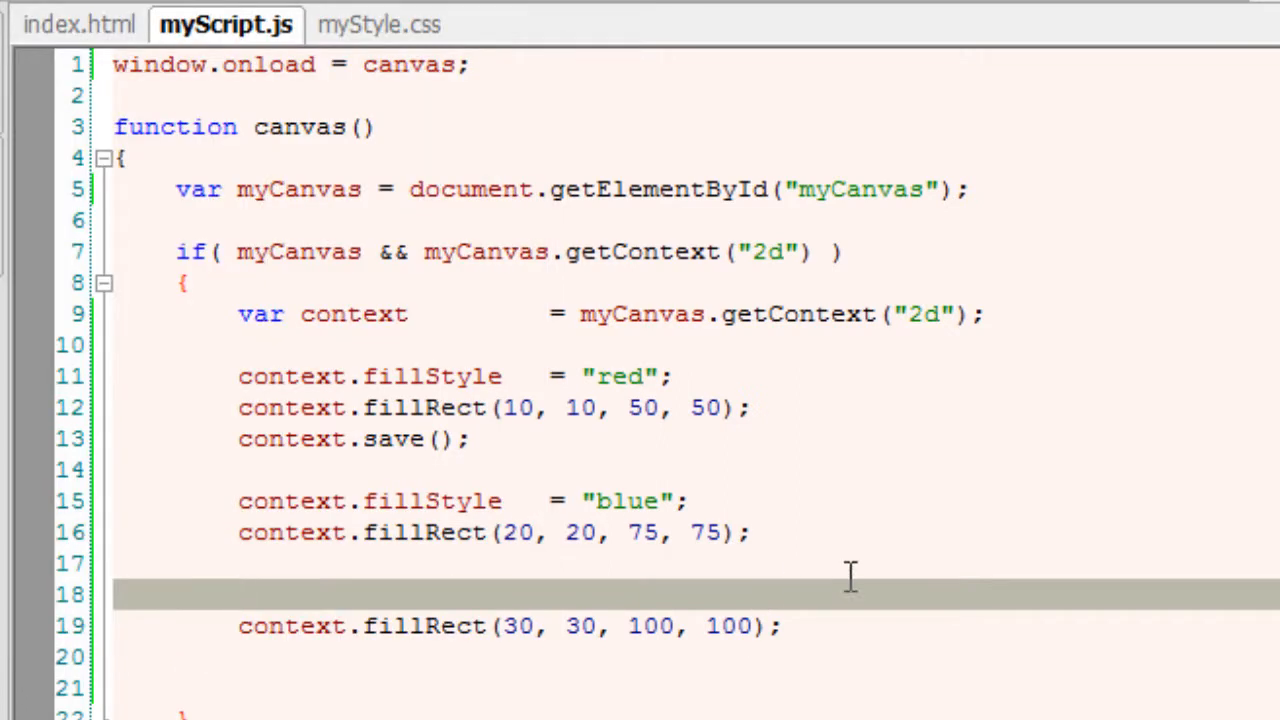
# Insert context.restore(); before the largest rectangle, save, and switch to Chrome
pyautogui.write('context')
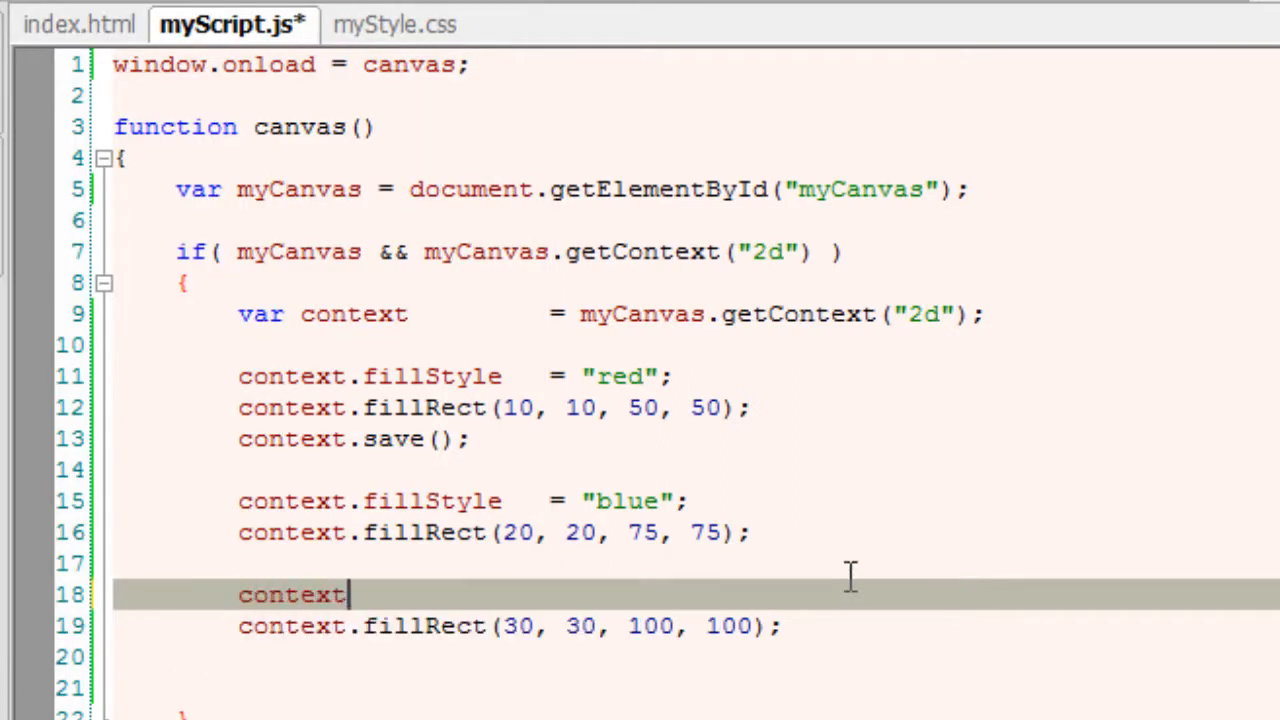
pyautogui.write('.')
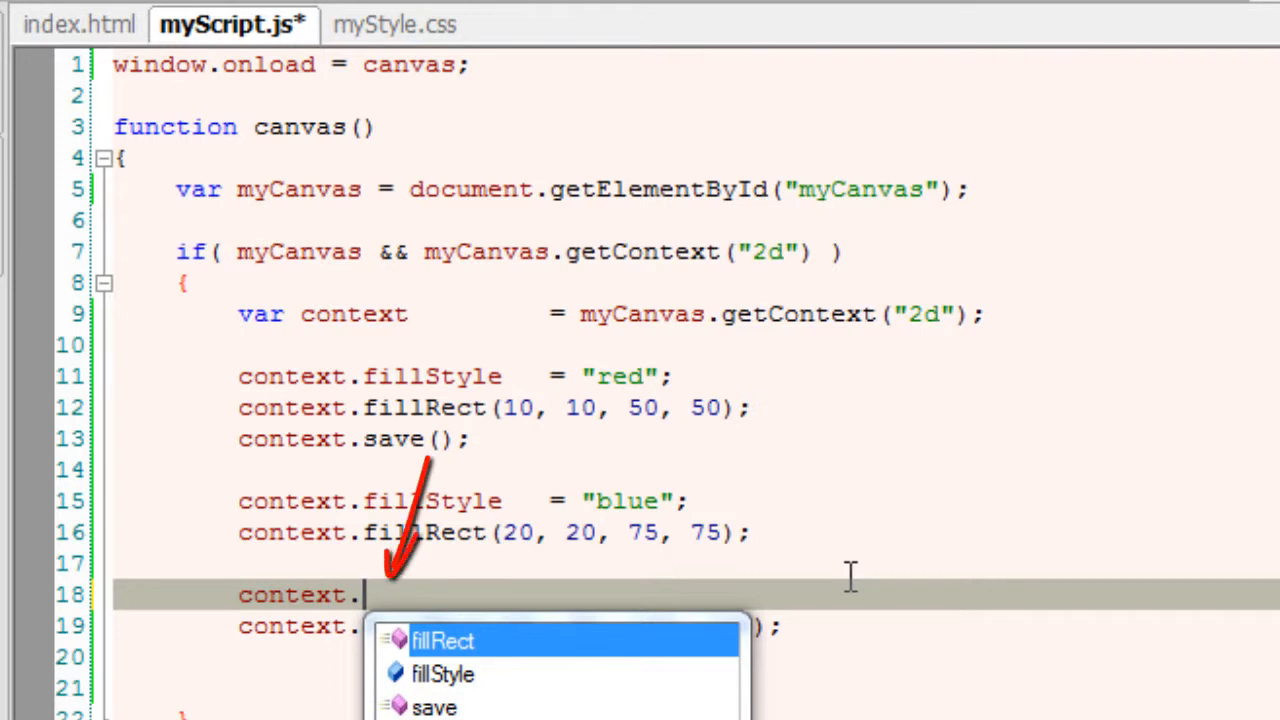
pyautogui.write('r')
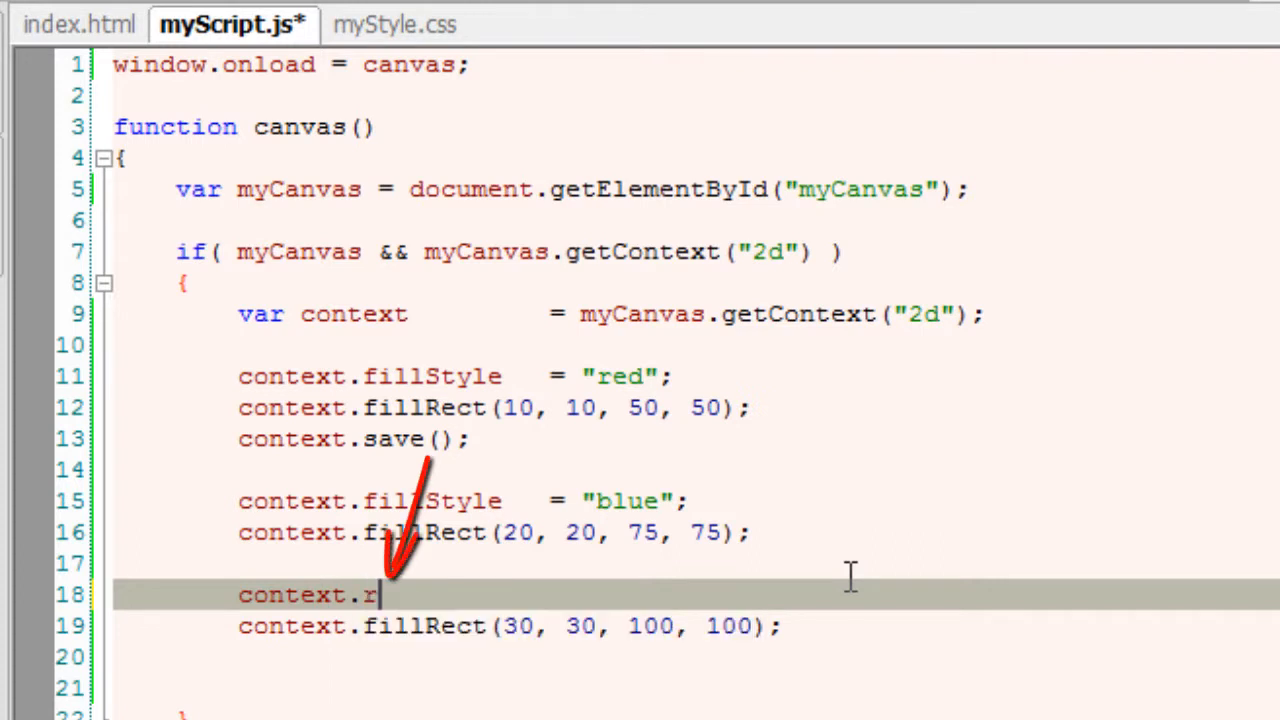
pyautogui.write('estore();')
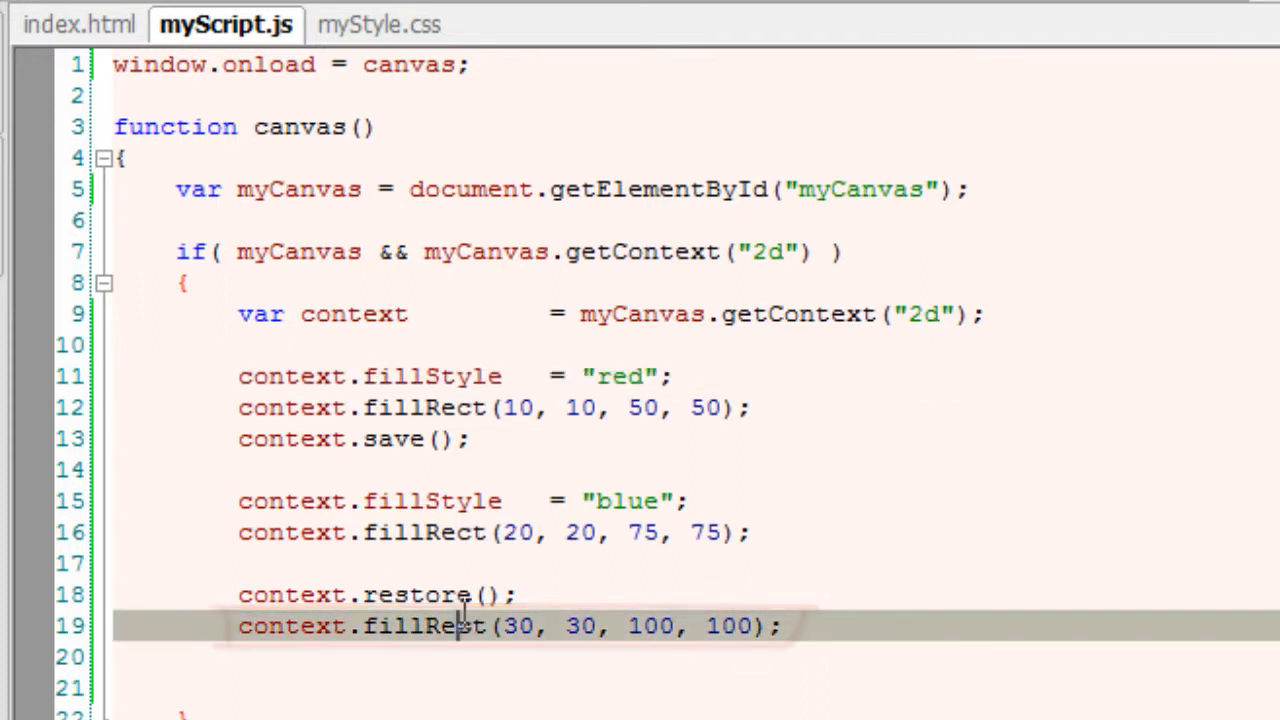
pyautogui.click(440, 532)
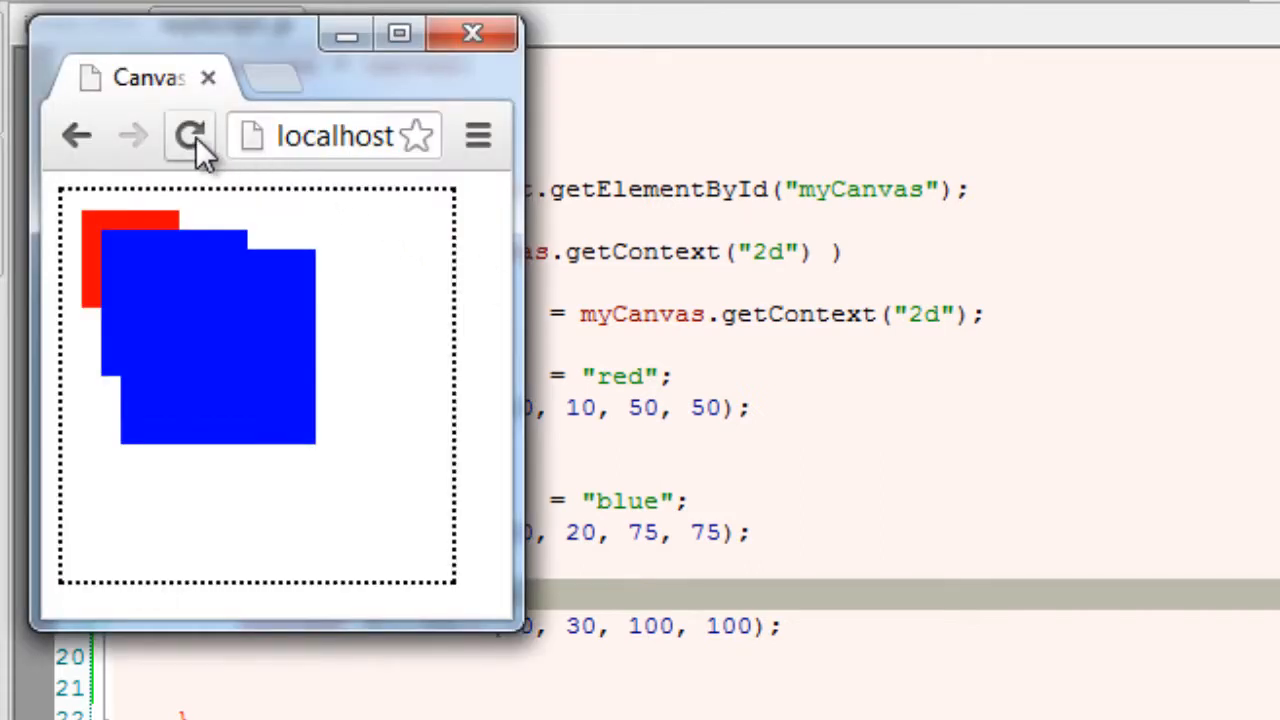
# Reload the Chrome preview to see the largest rectangle red again
pyautogui.click(189, 135)
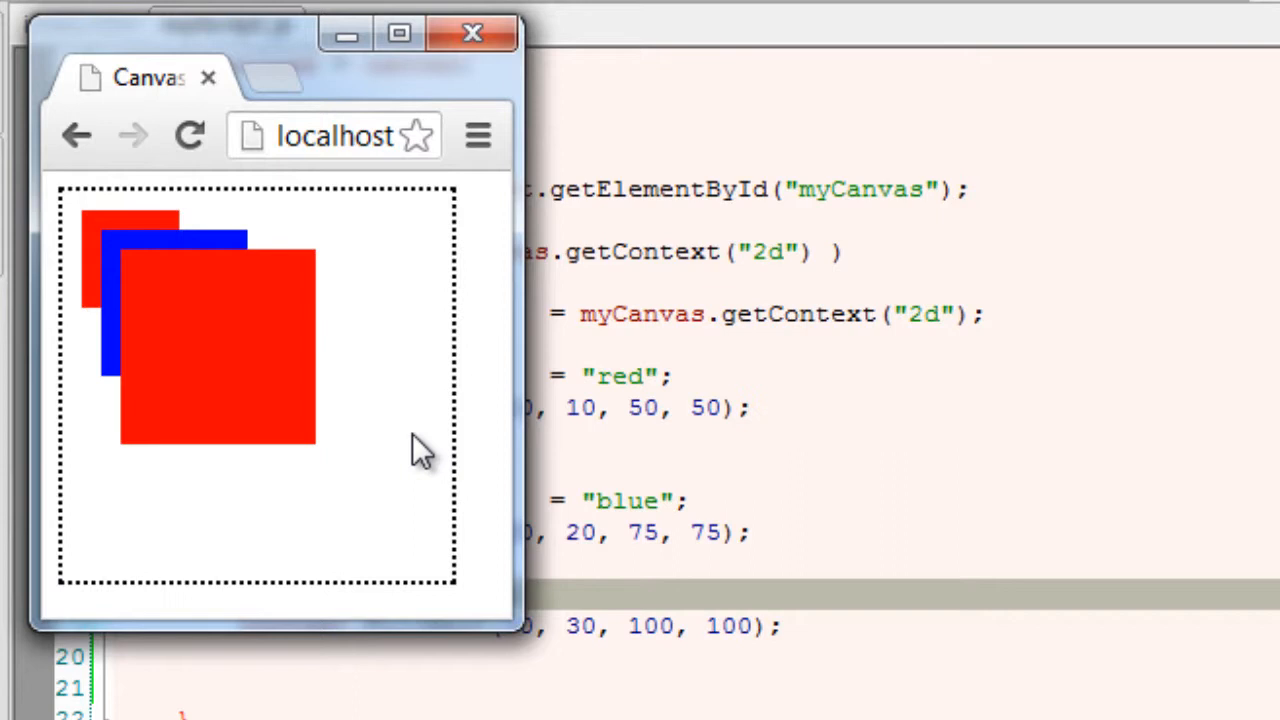
pyautogui.moveTo(490, 540)
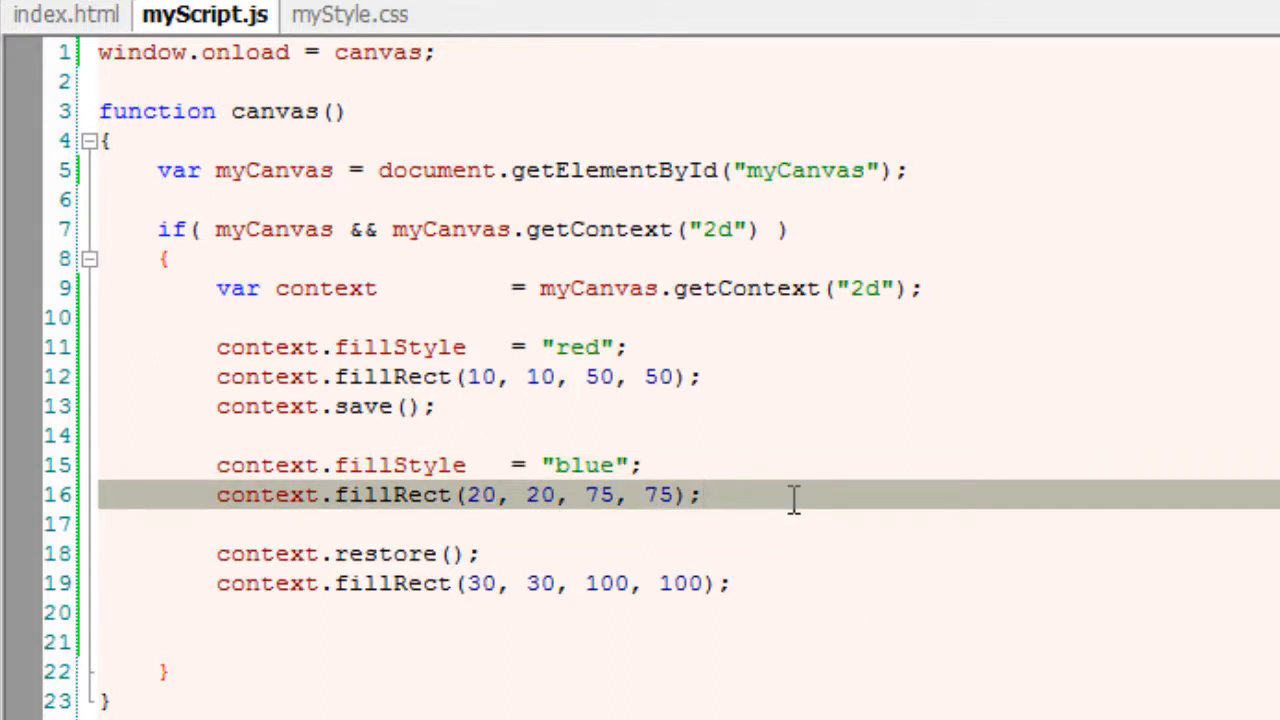
# Add a second context.save() after the blue rectangle so the largest square previews blue
pyautogui.write('context')
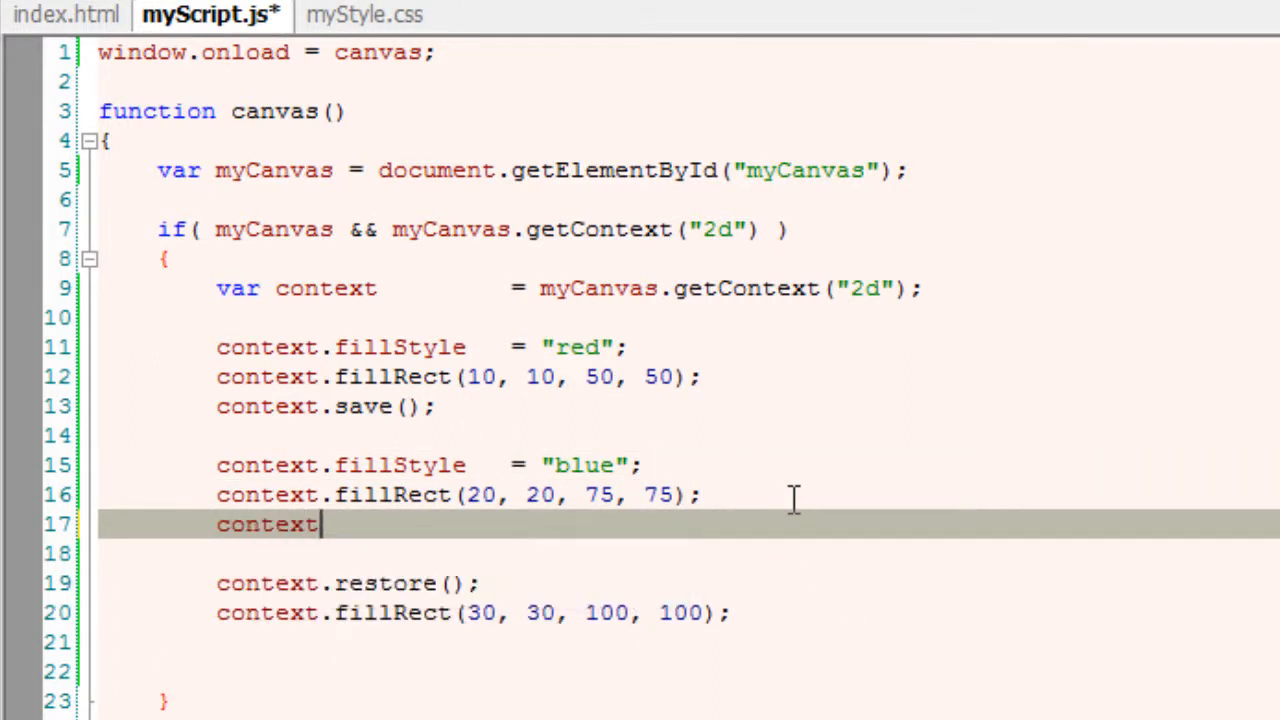
pyautogui.write('.sa')
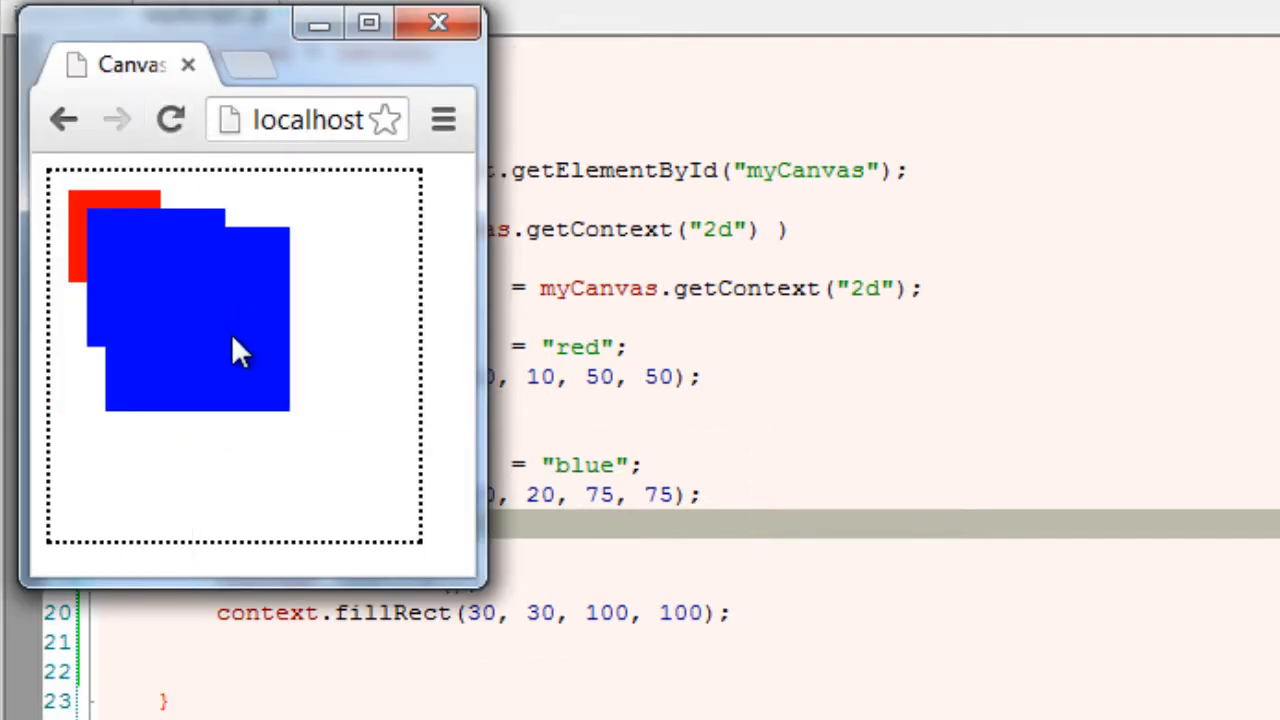
pyautogui.click(437, 23)
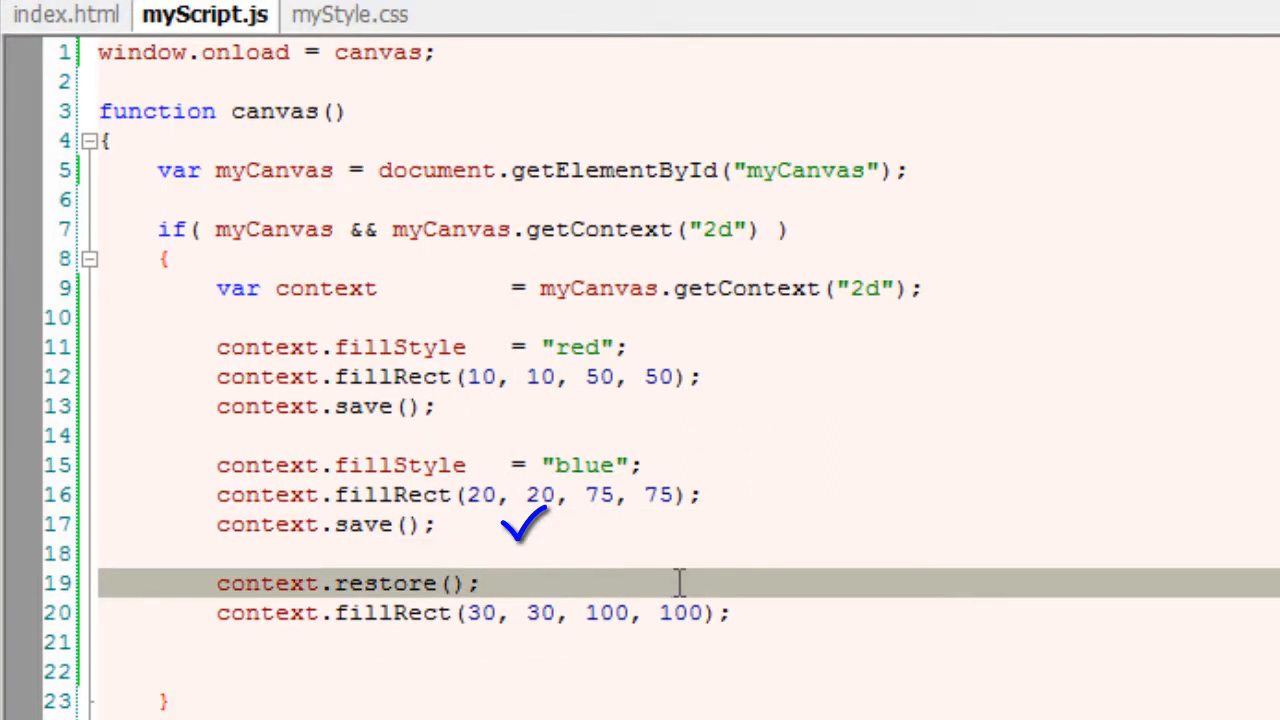